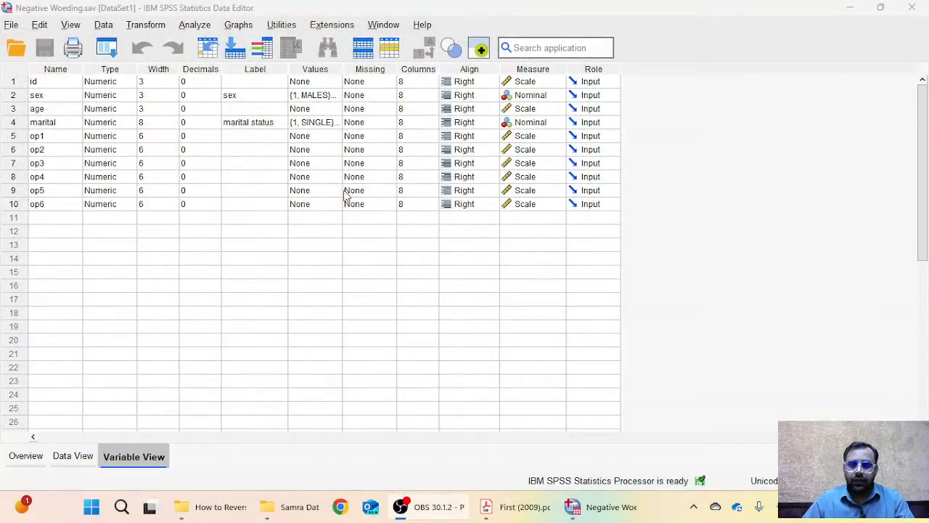
Step: Review Table 8 in the First (2009) paper and highlight the word 'reversed' in item Acc_N6
click(511, 505)
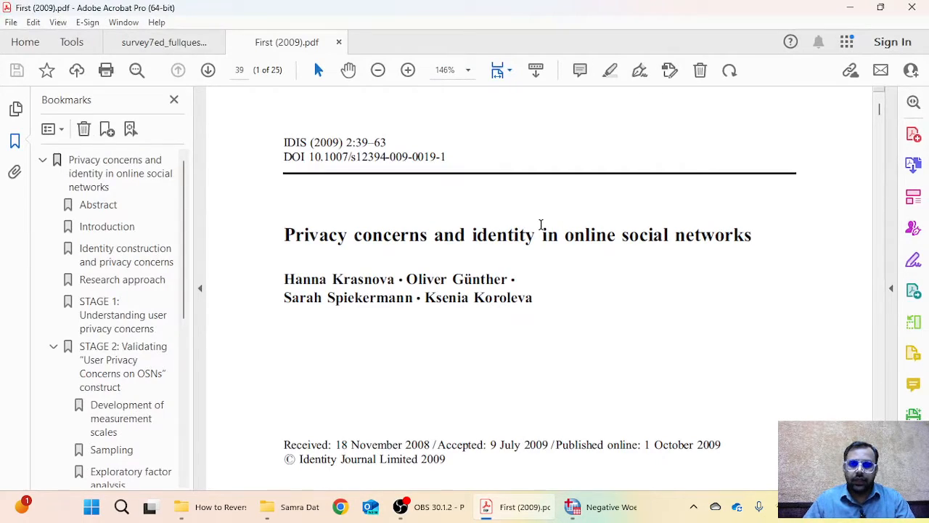
mouse_move(505, 247)
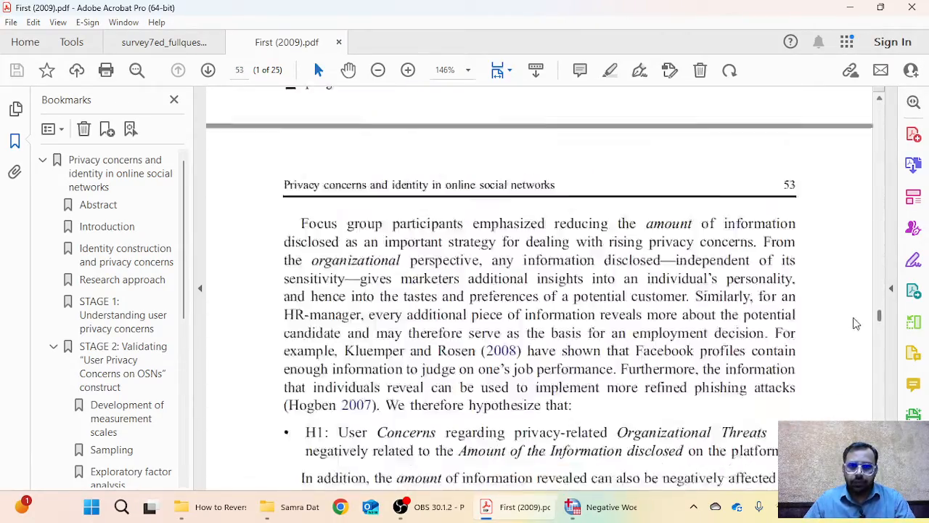
scroll(down, 3)
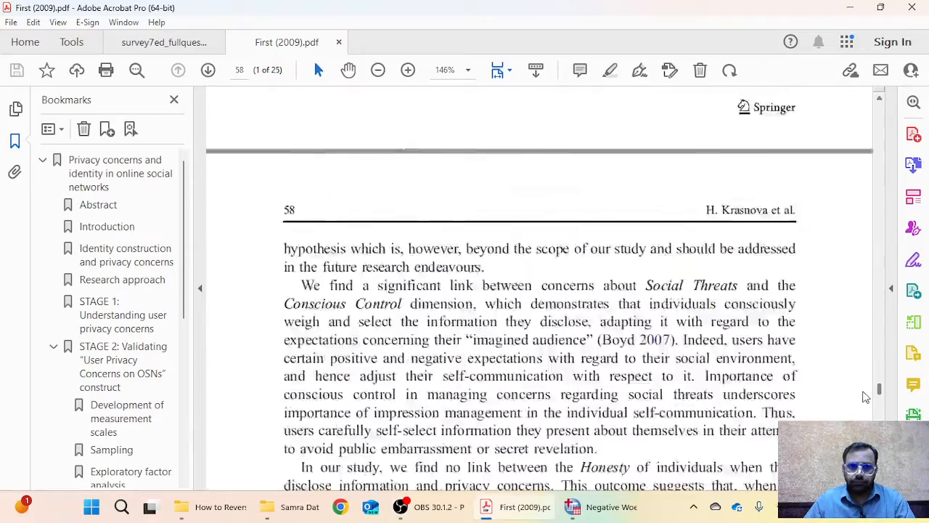
scroll(down, 3)
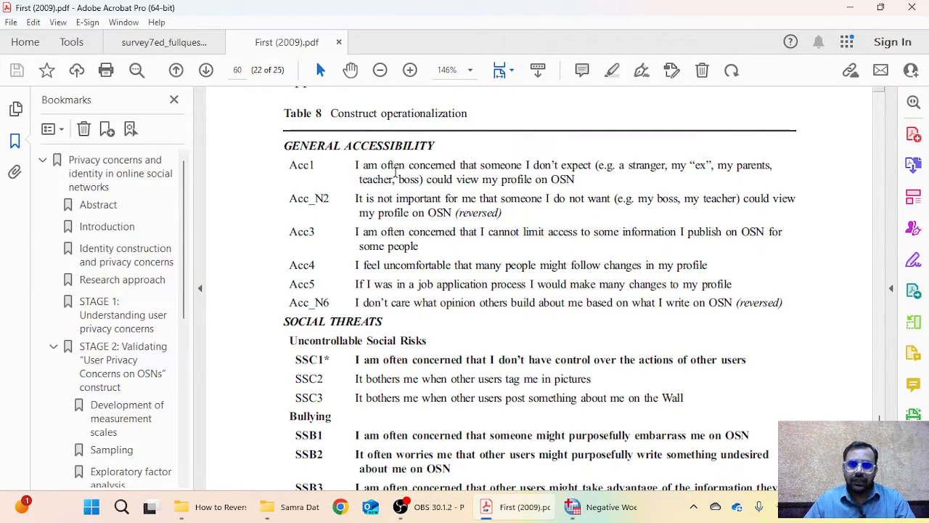
mouse_move(366, 240)
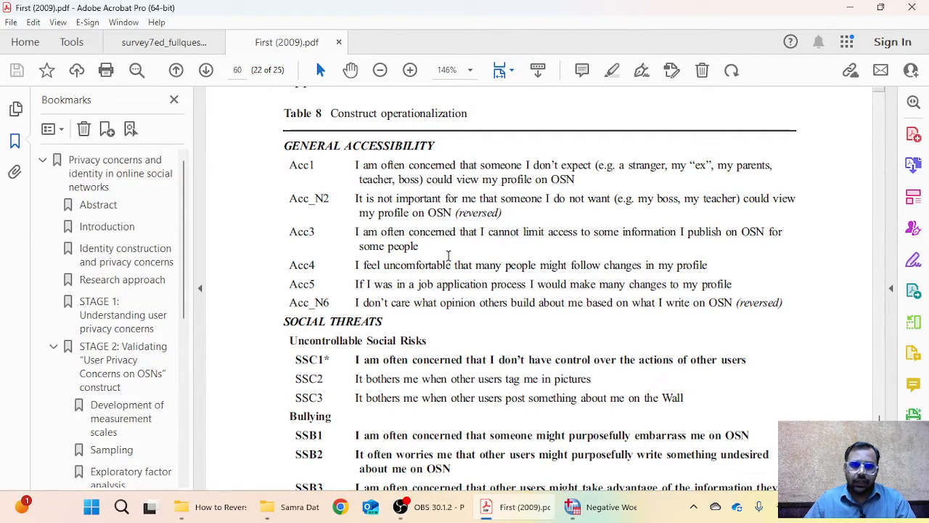
double_click(759, 304)
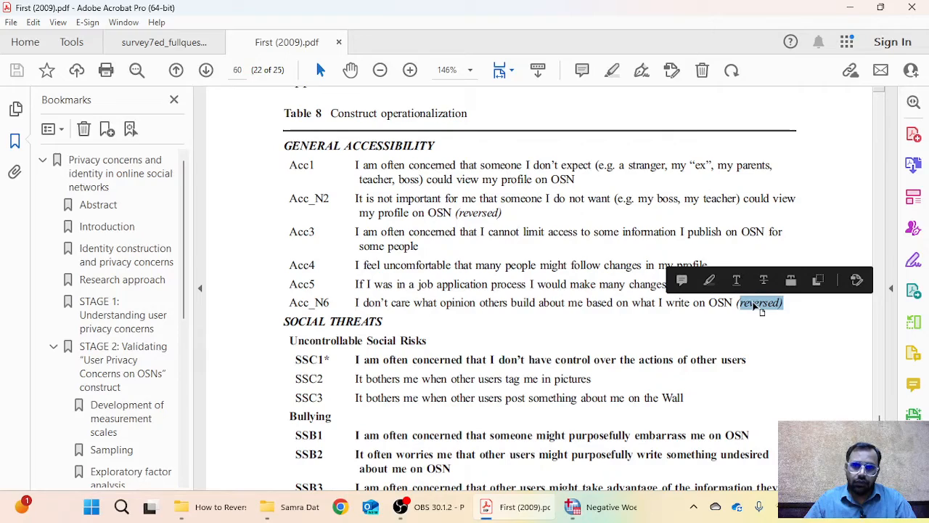
mouse_move(868, 399)
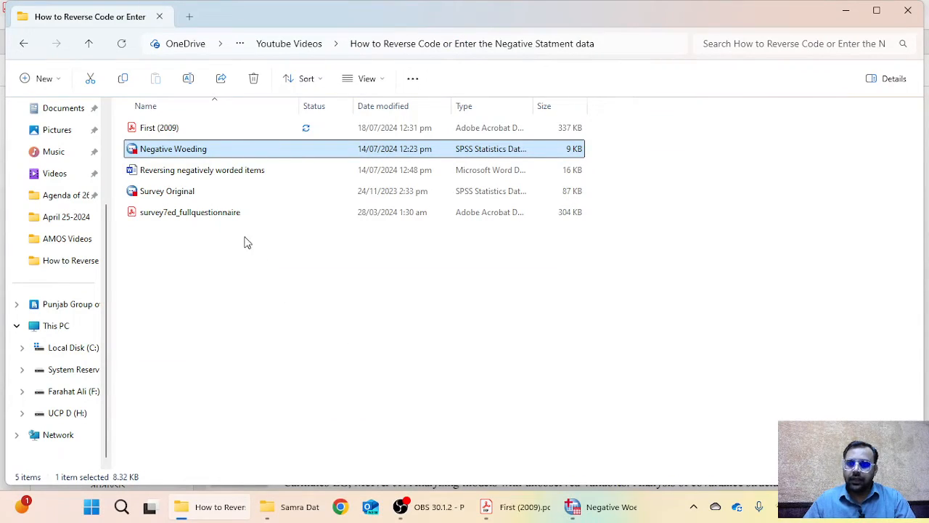
Step: Review Scale A optimism items in survey7ed_fullquestionnaire.pdf, then return to the SPSS variable list
double_click(188, 212)
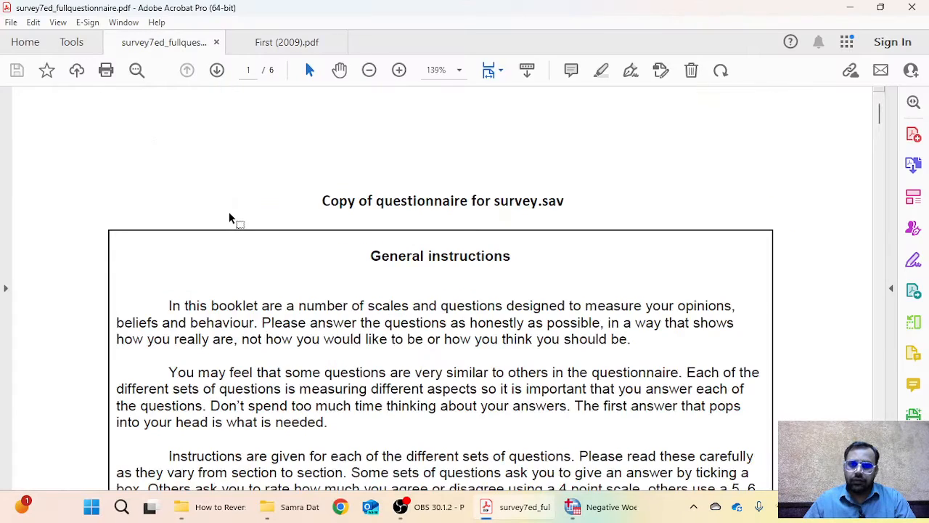
scroll(down, 3)
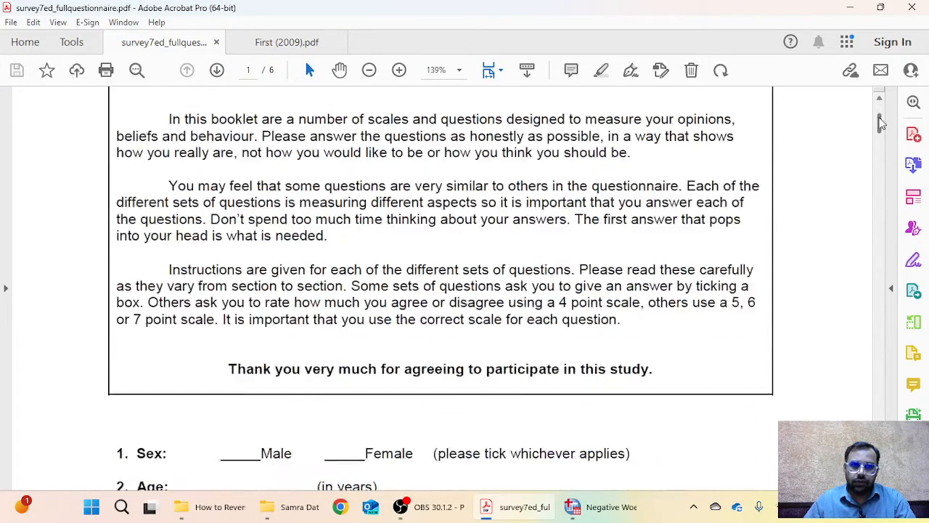
scroll(down, 3)
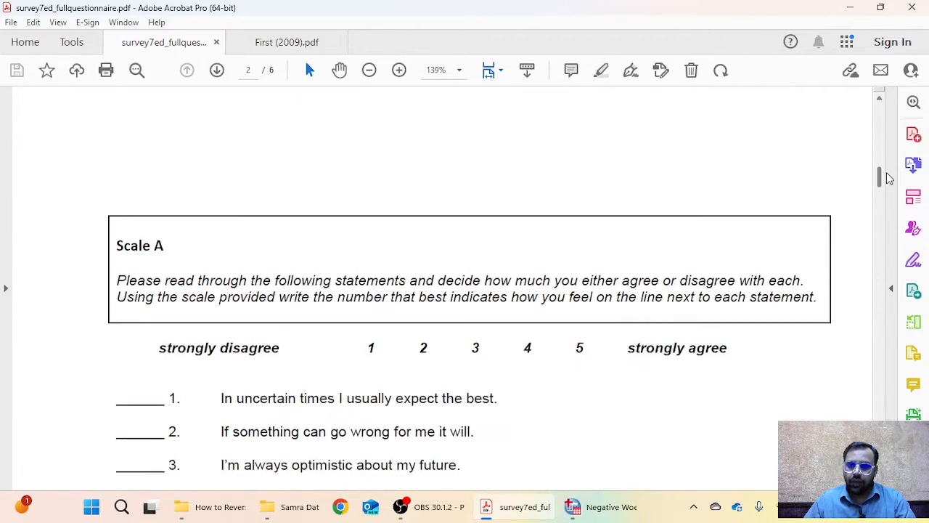
scroll(down, 3)
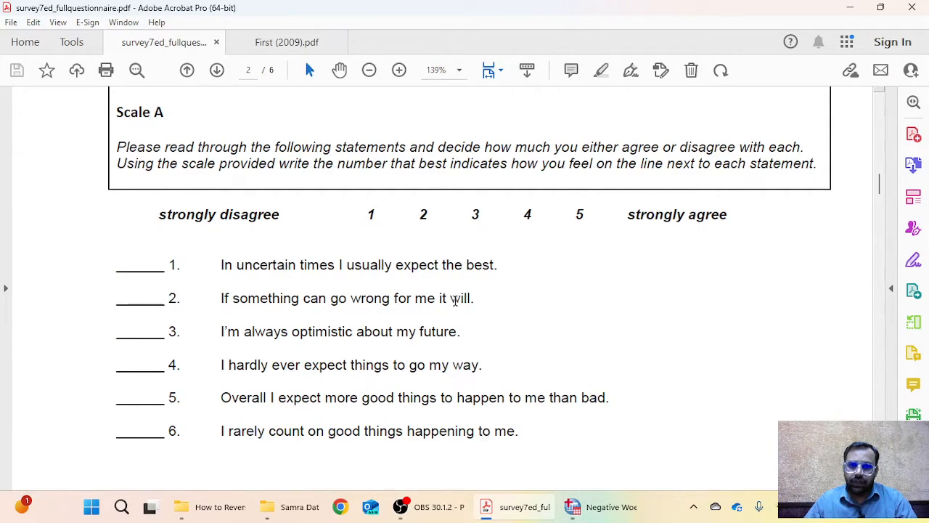
mouse_move(459, 304)
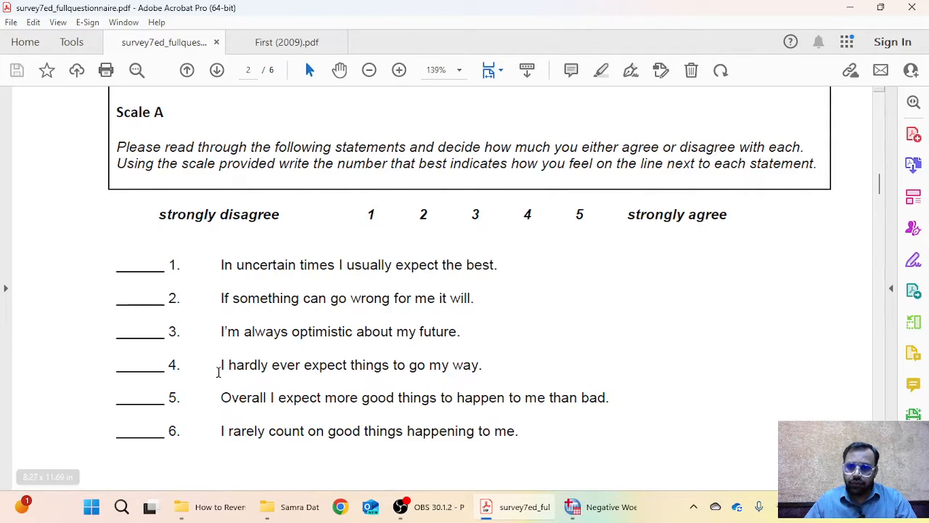
mouse_move(456, 349)
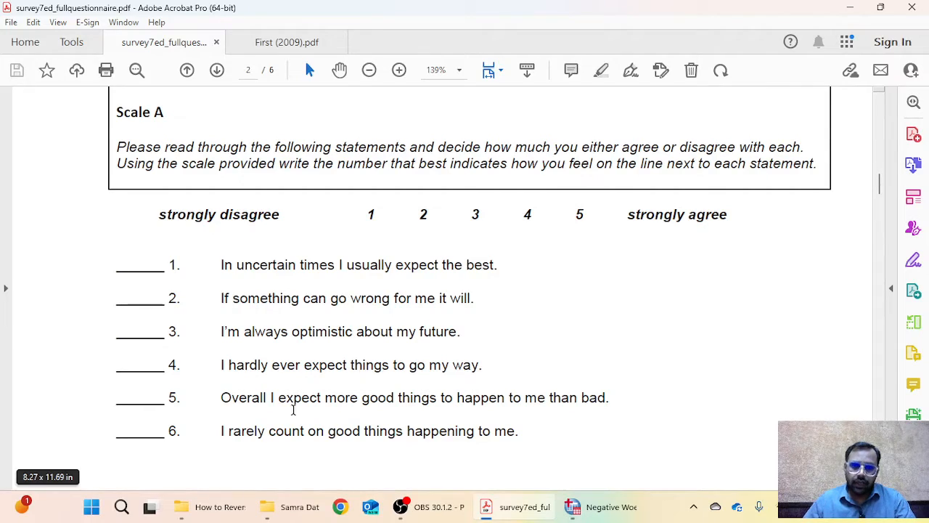
click(598, 505)
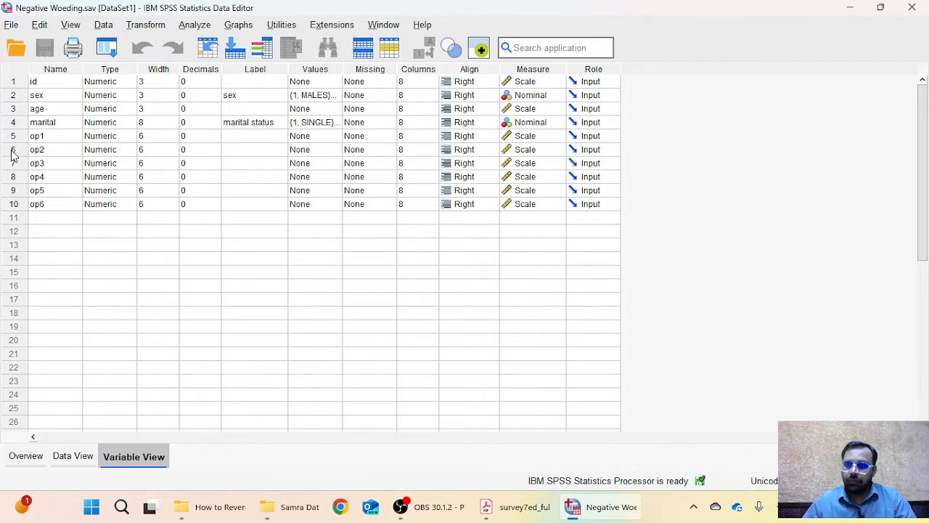
Step: Start Transform > Compute Variable with op6 selected, listing id through op6 as sources
click(38, 177)
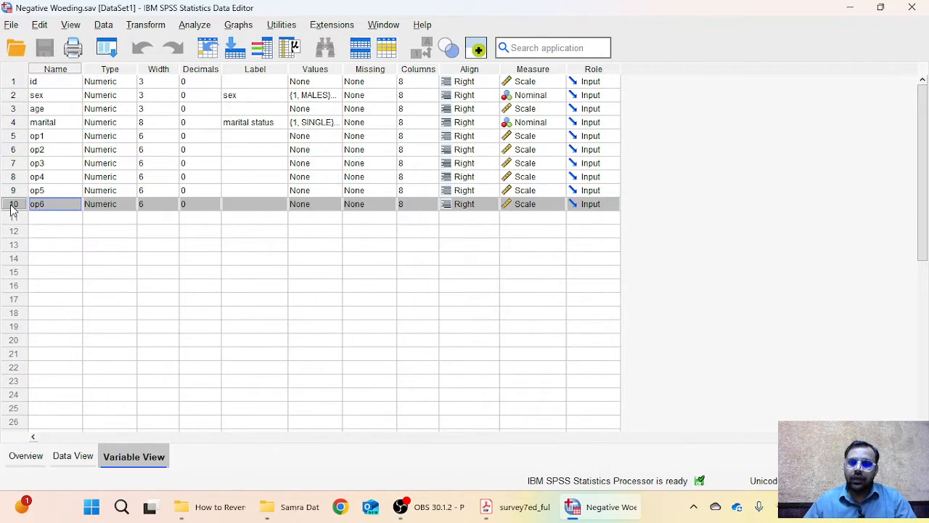
click(146, 24)
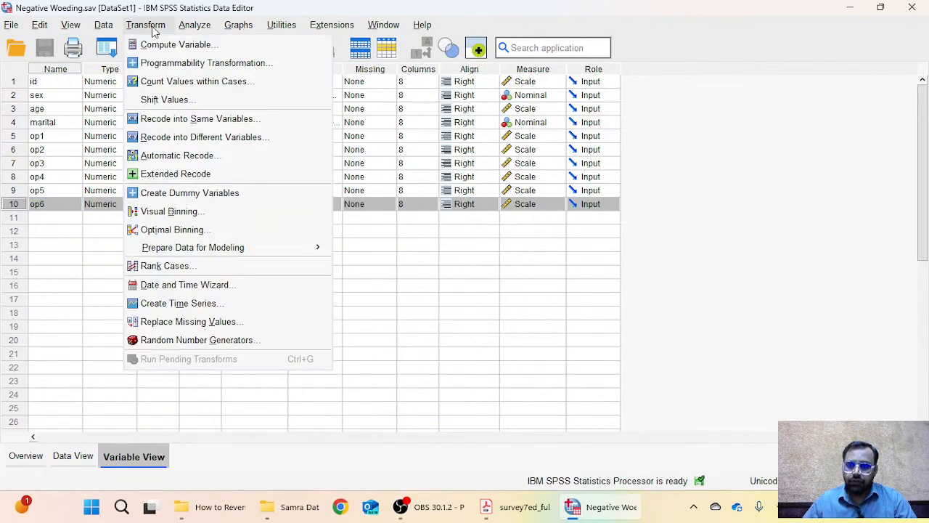
mouse_move(179, 43)
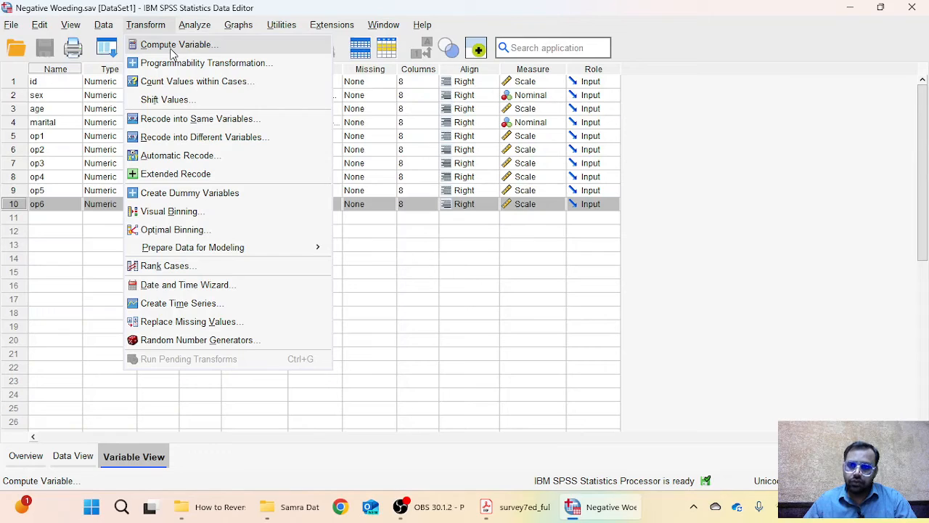
click(178, 43)
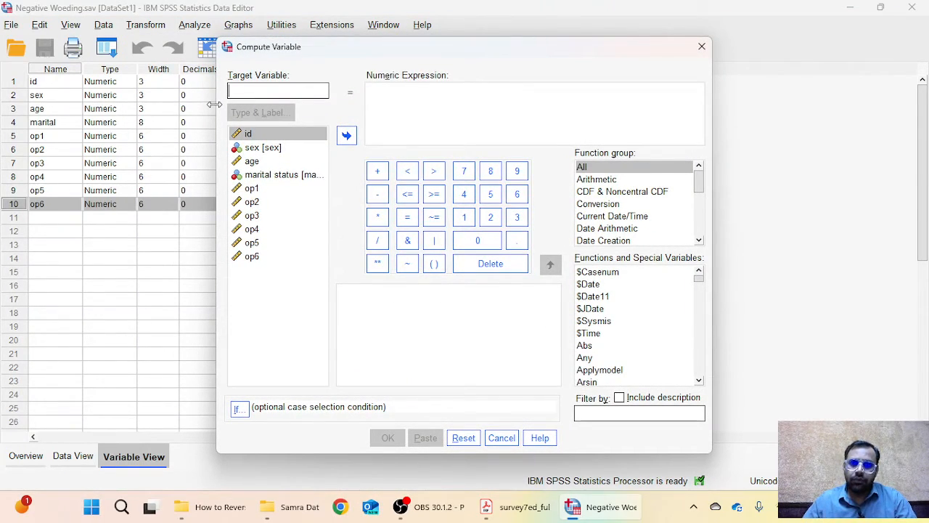
Step: Compute new variable op2new as 6 - op2 and confirm it
click(534, 113)
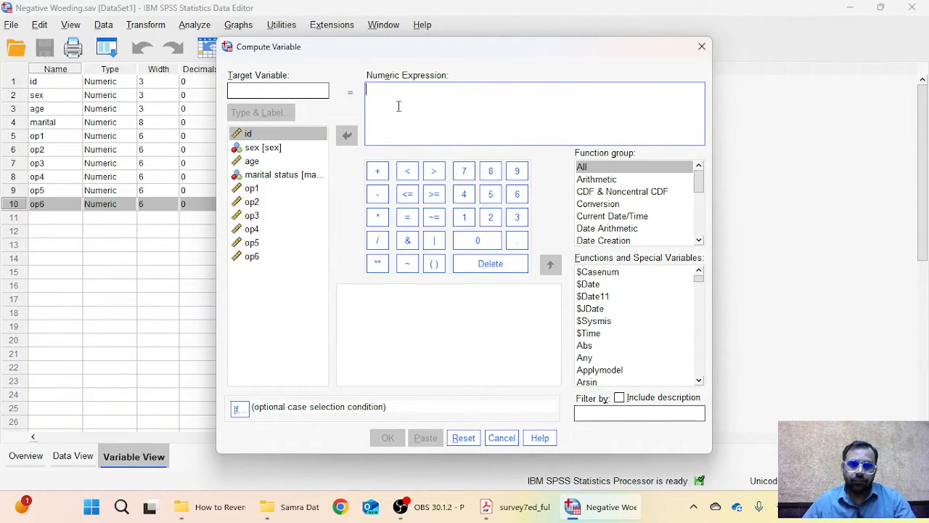
text(6-)
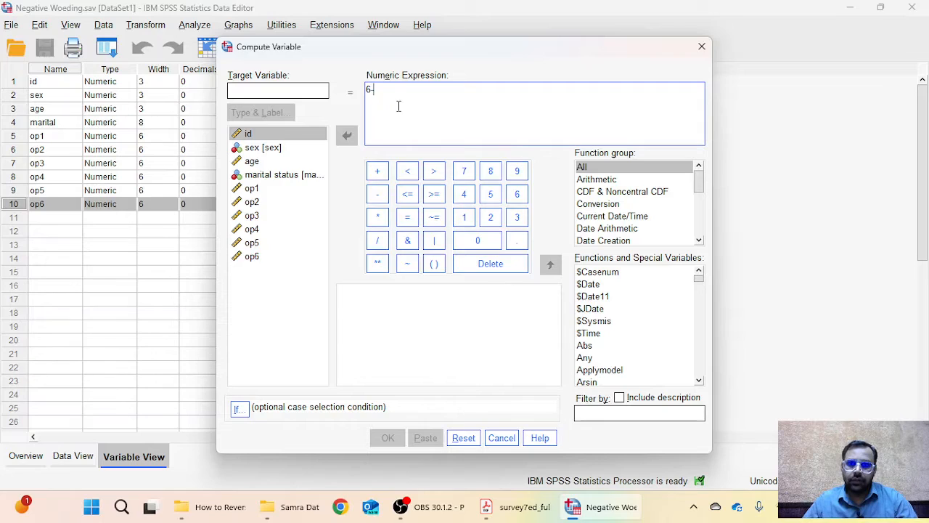
double_click(252, 202)
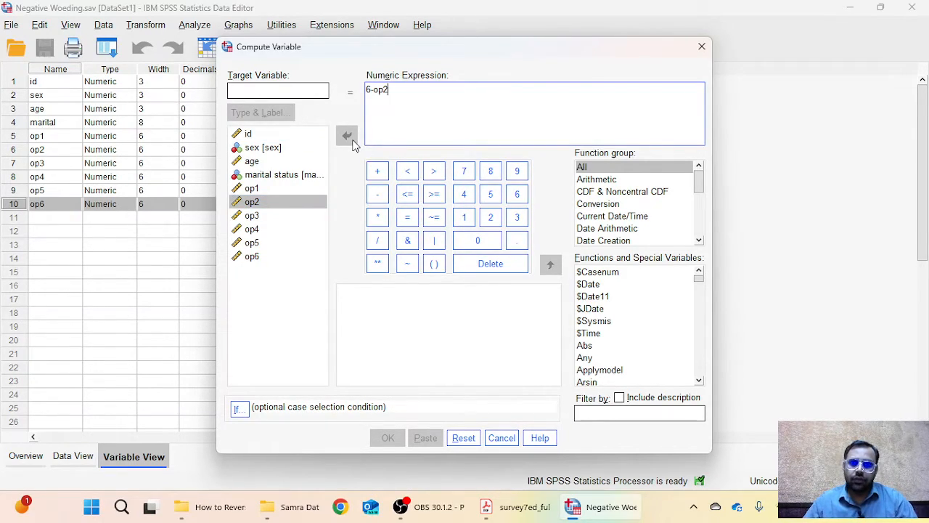
click(277, 90)
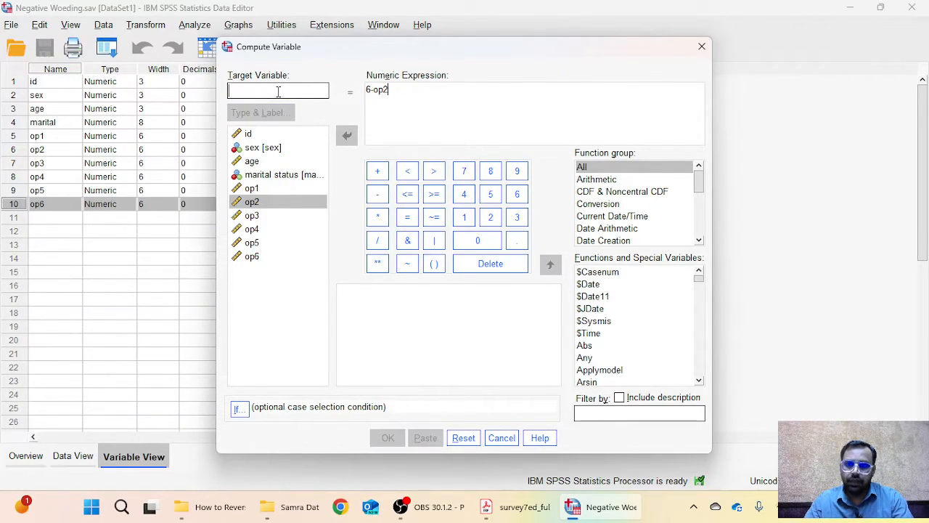
text(op2new)
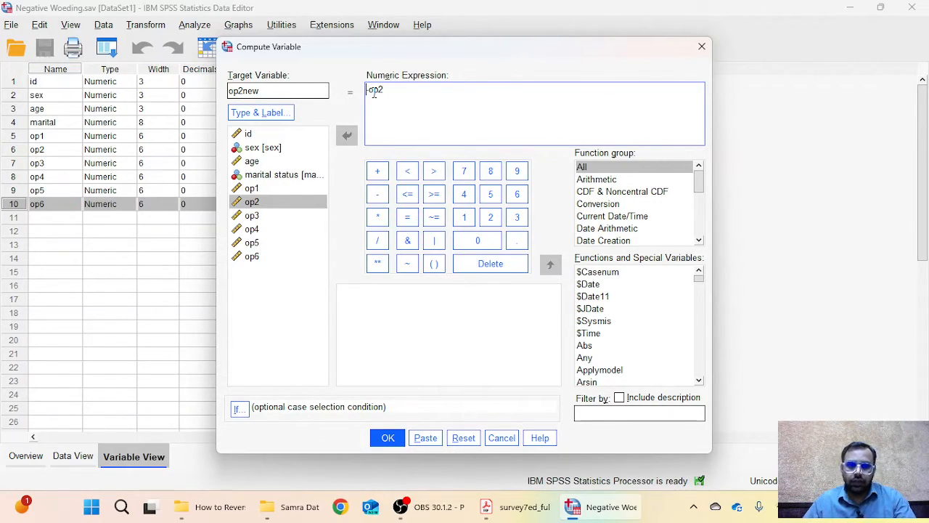
text(8-)
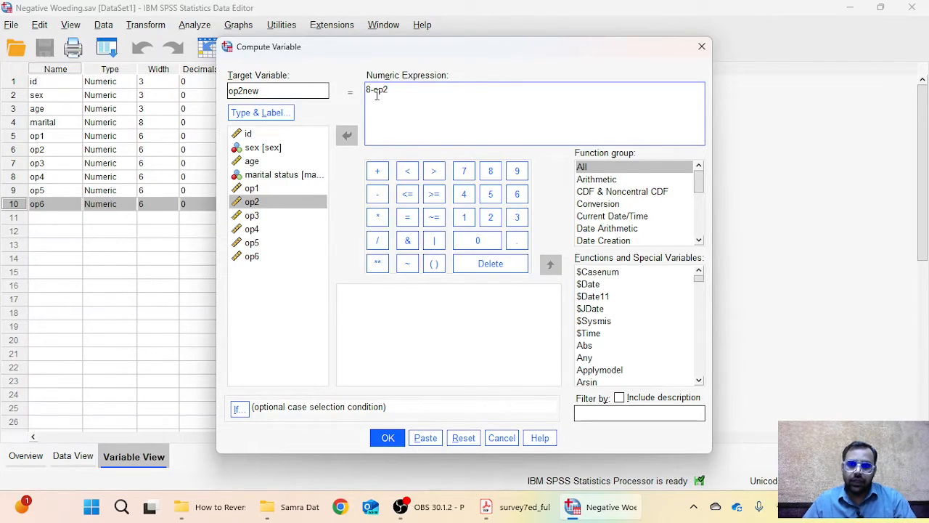
mouse_move(424, 128)
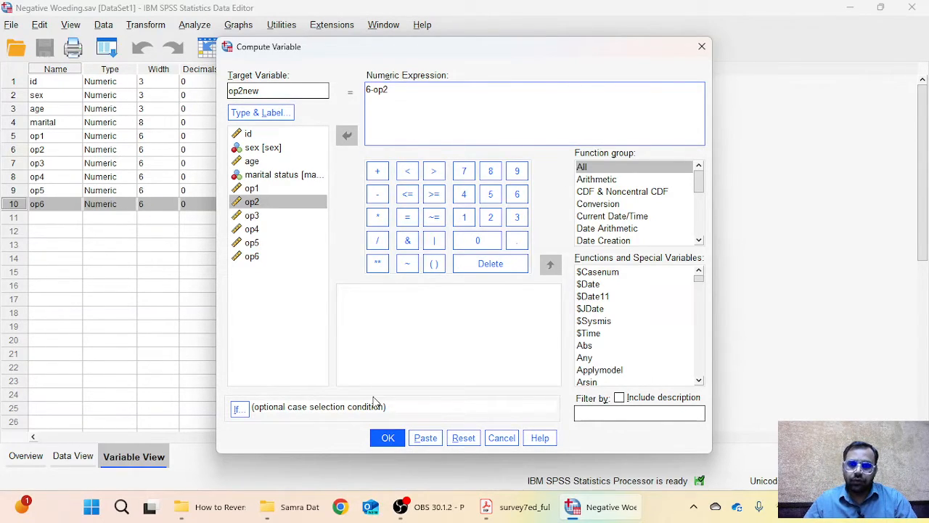
click(386, 438)
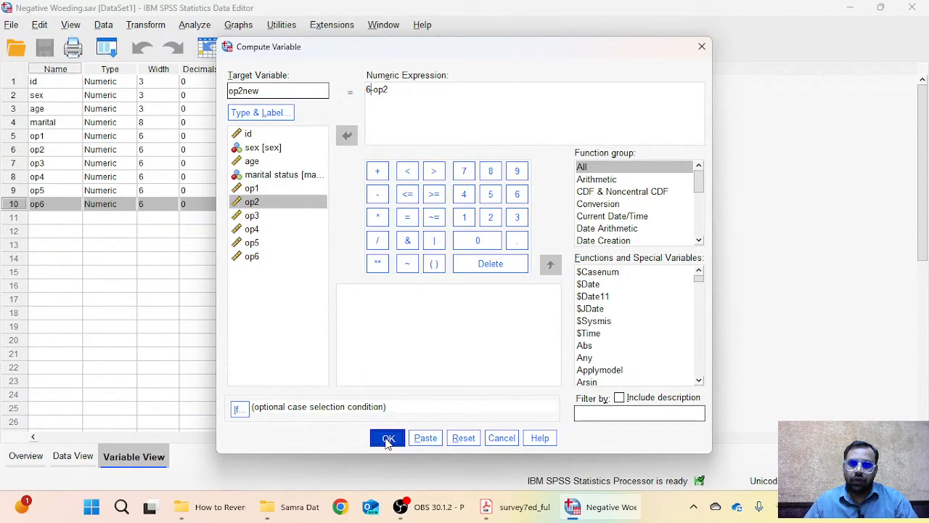
click(386, 438)
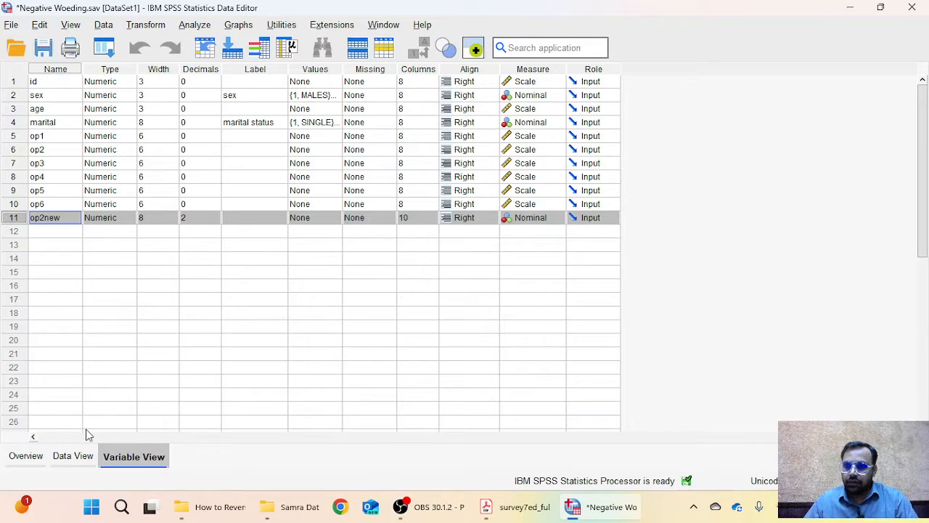
click(73, 456)
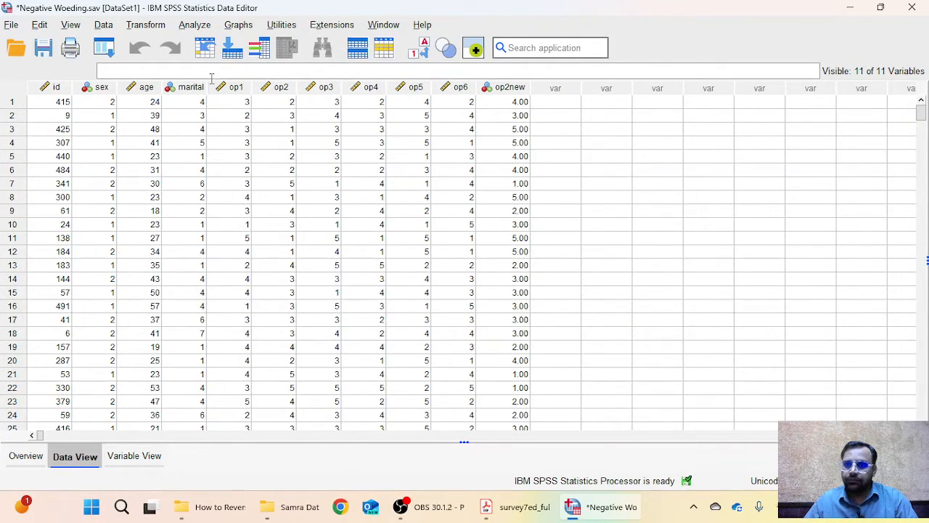
click(282, 87)
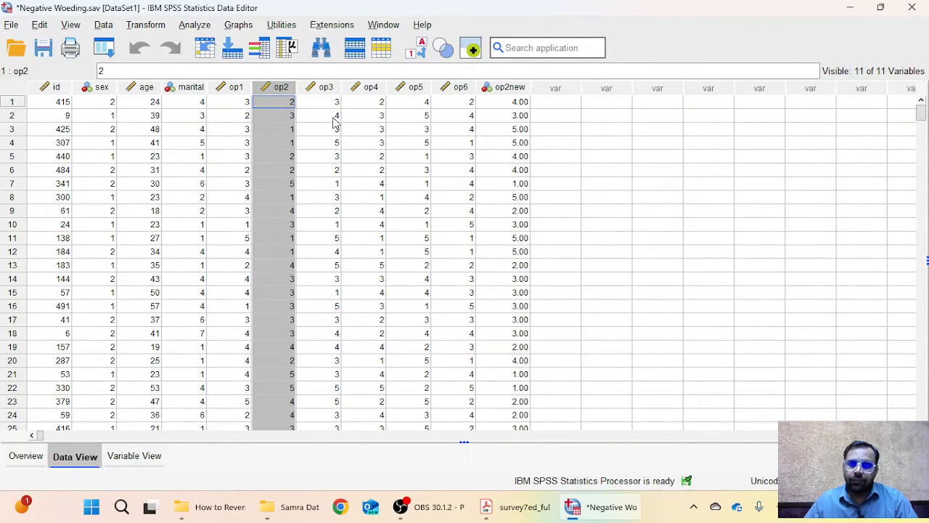
mouse_move(467, 141)
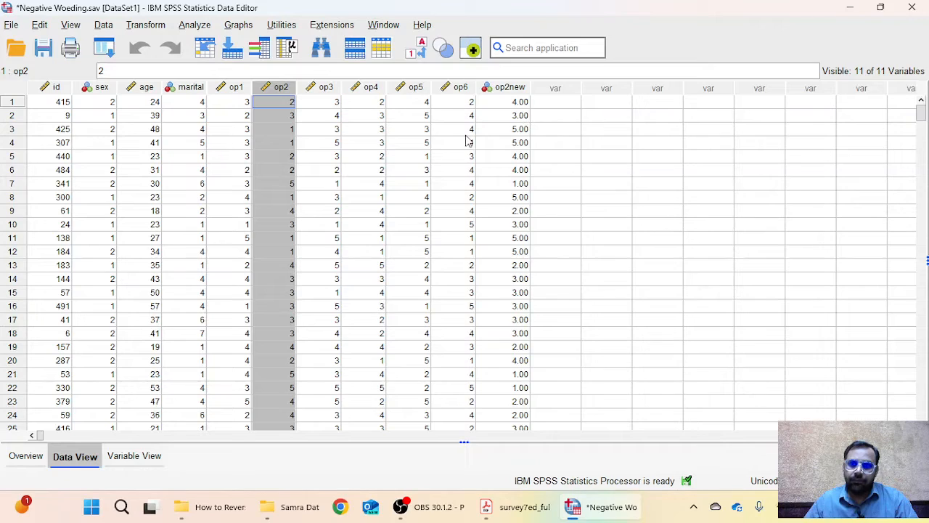
mouse_move(529, 142)
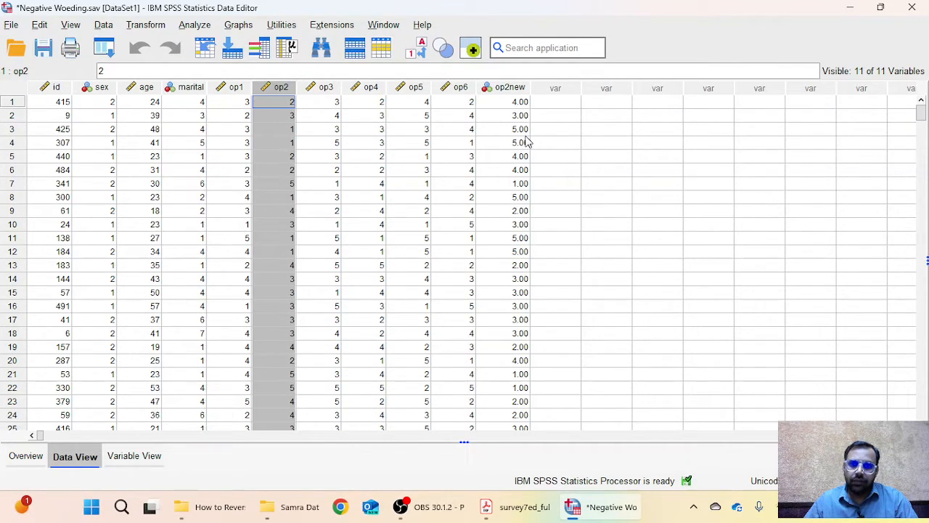
mouse_move(511, 152)
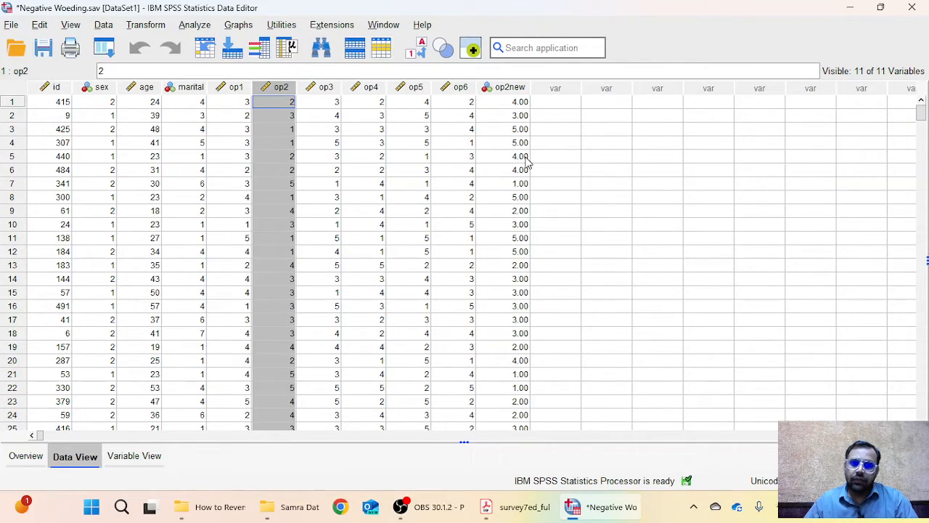
mouse_move(544, 421)
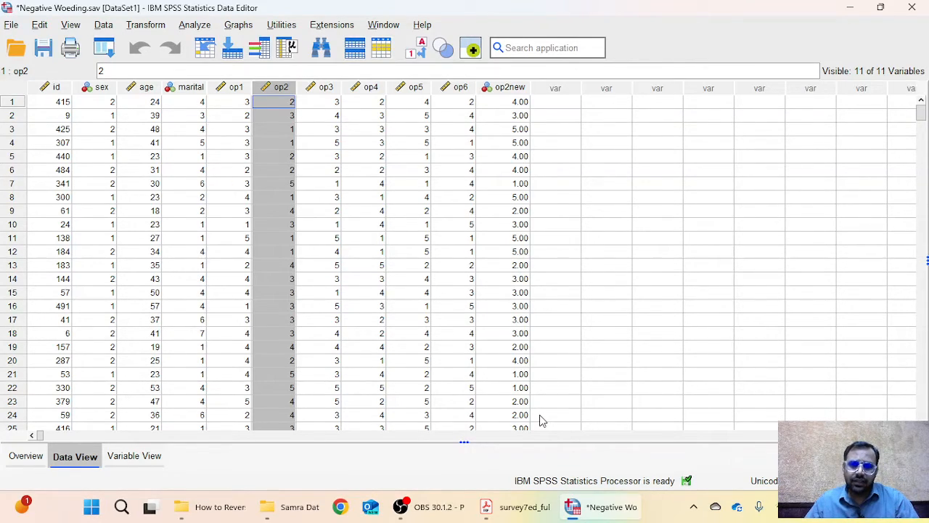
mouse_move(505, 424)
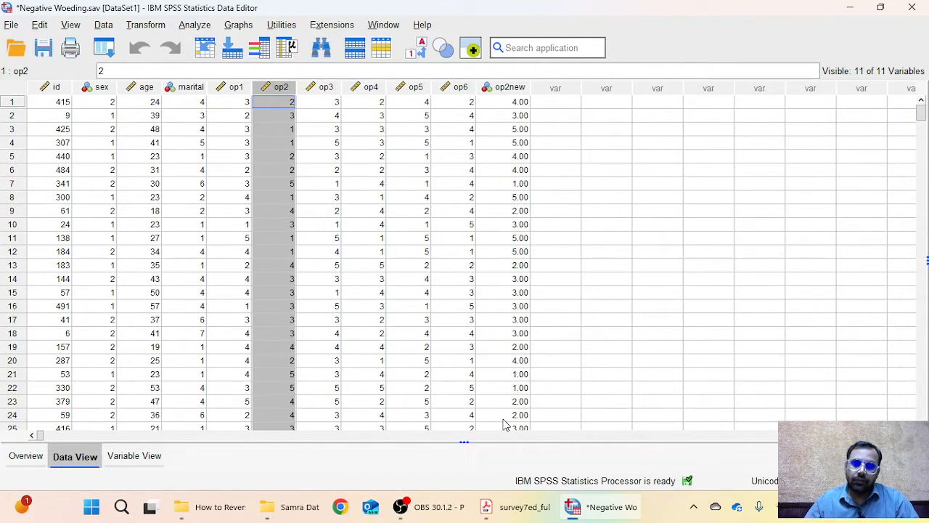
click(514, 506)
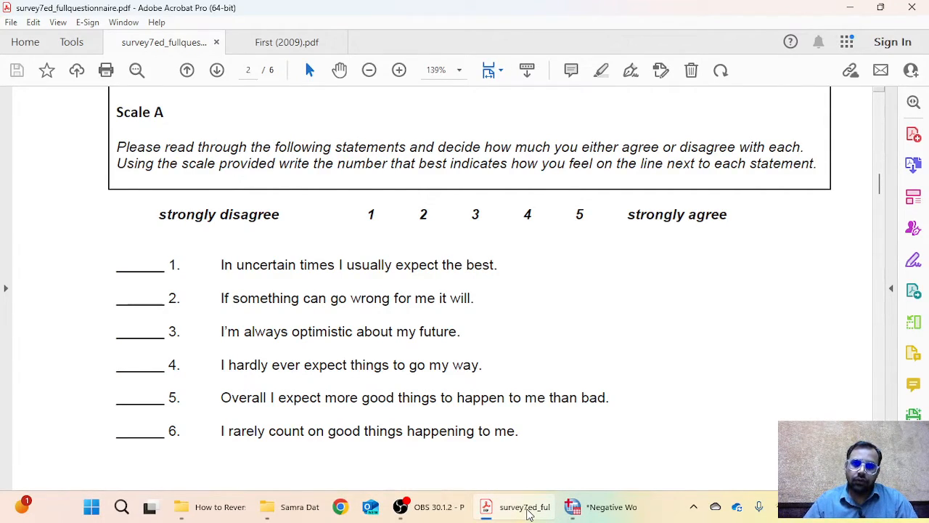
mouse_move(625, 225)
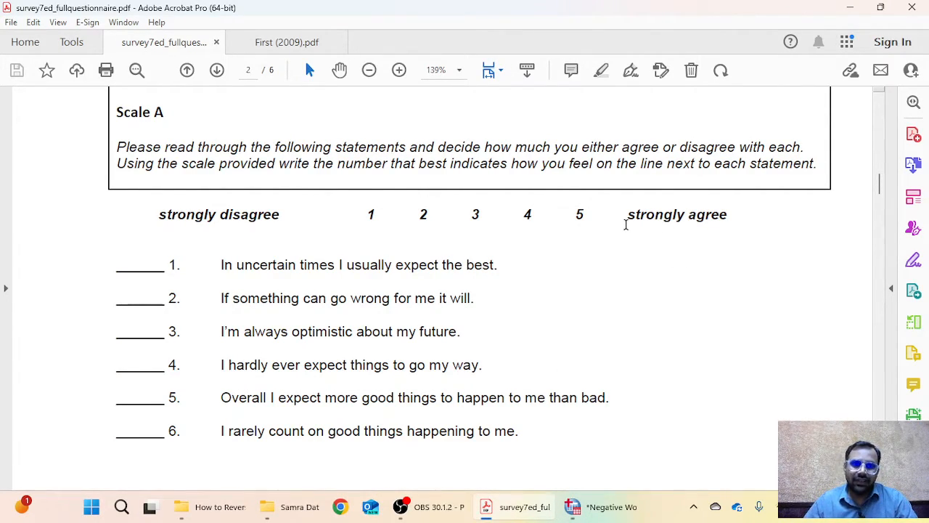
mouse_move(263, 200)
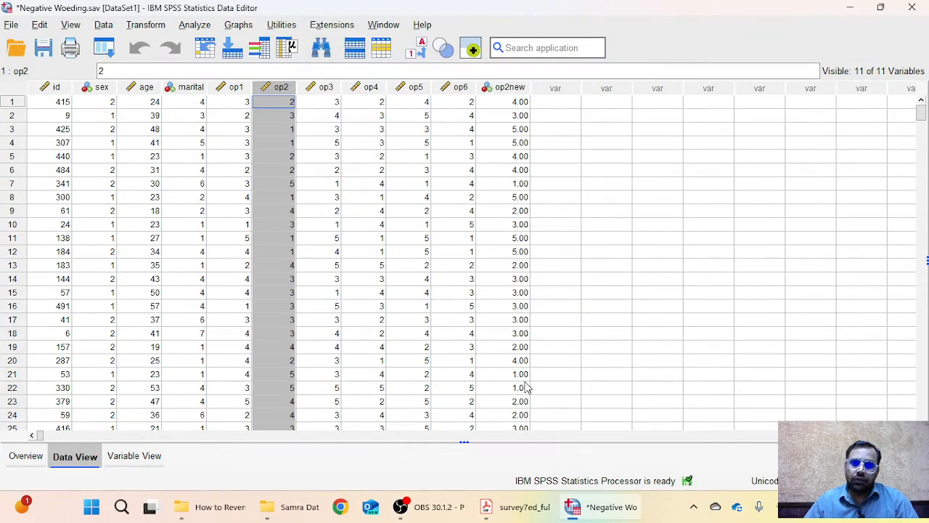
mouse_move(524, 371)
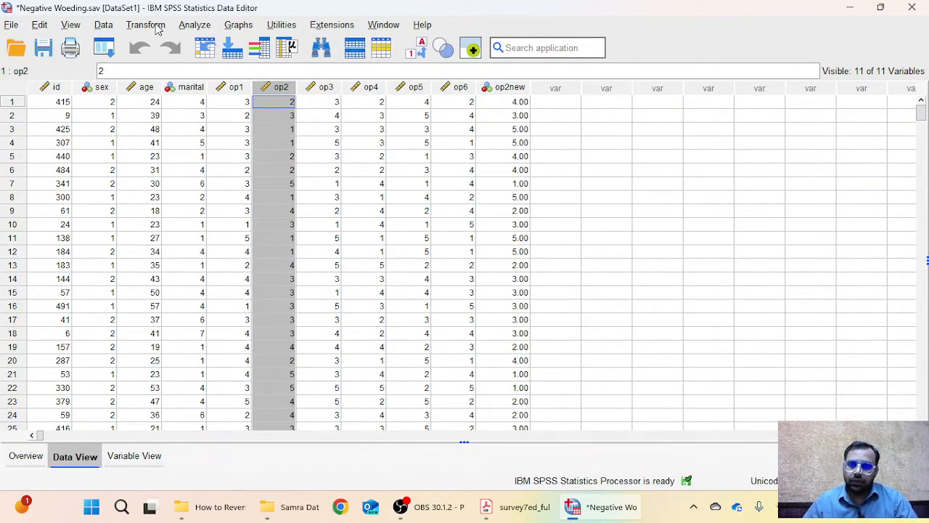
Step: Show the Transform menu's recode commands over the data grid
click(145, 23)
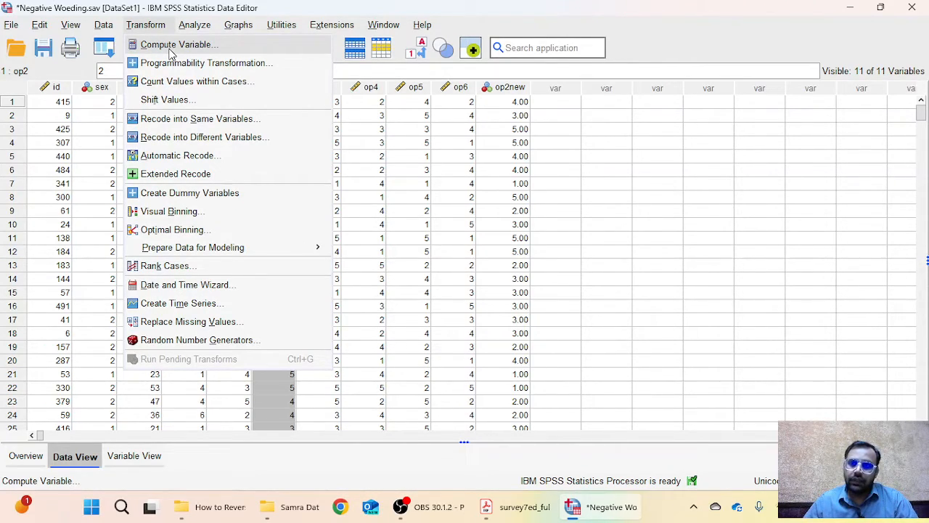
mouse_move(196, 136)
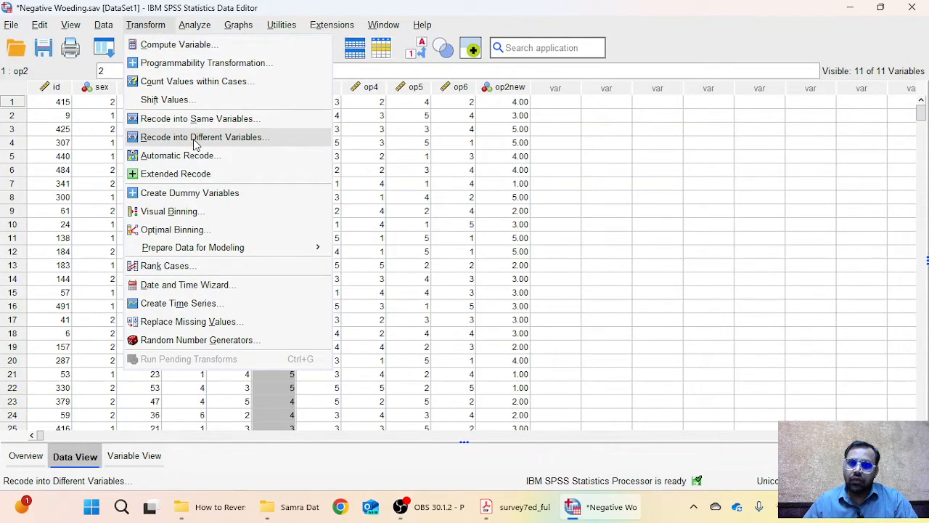
mouse_move(200, 119)
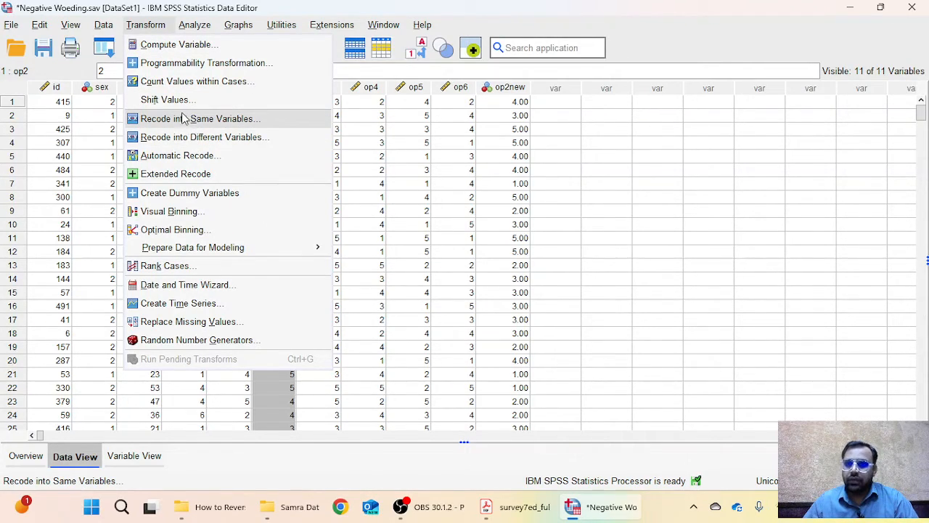
mouse_move(195, 124)
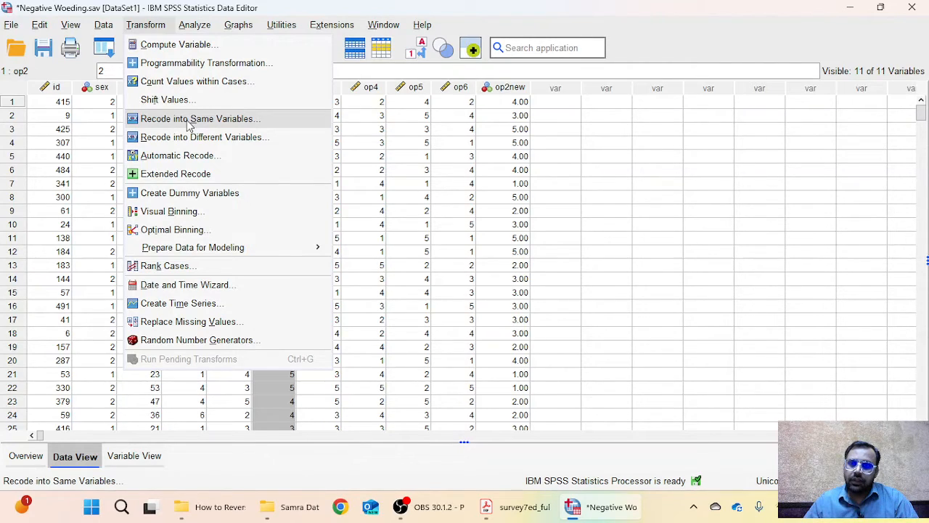
mouse_move(204, 136)
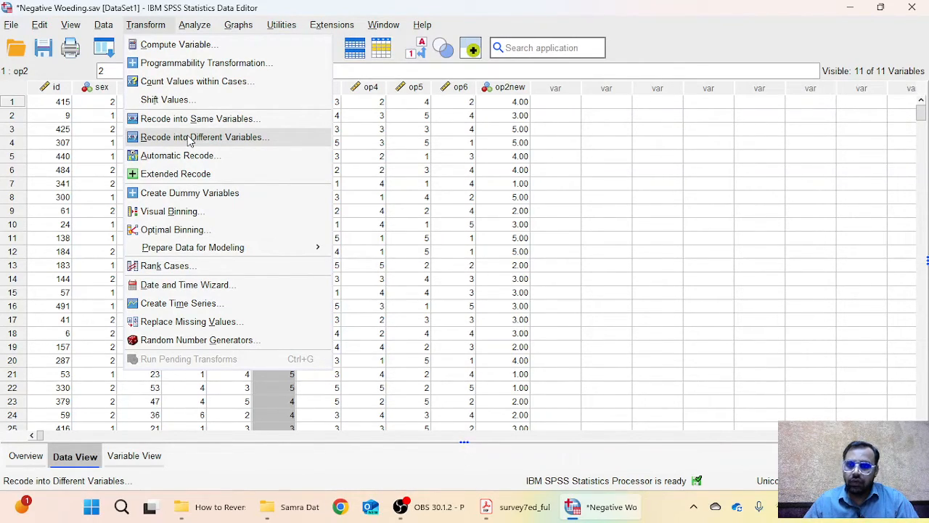
Step: Start Recode into Different Variables and move op2 and op4 into the variables to recode
click(203, 136)
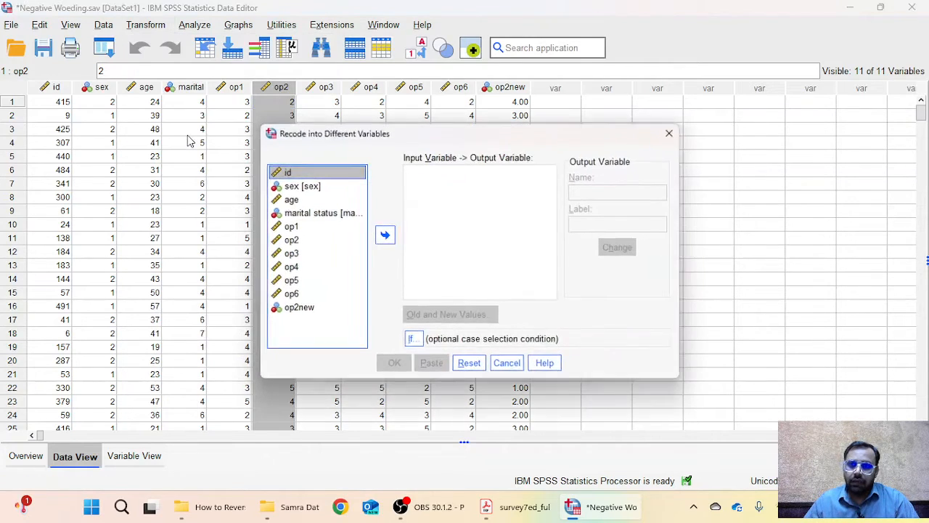
drag(334, 134, 323, 132)
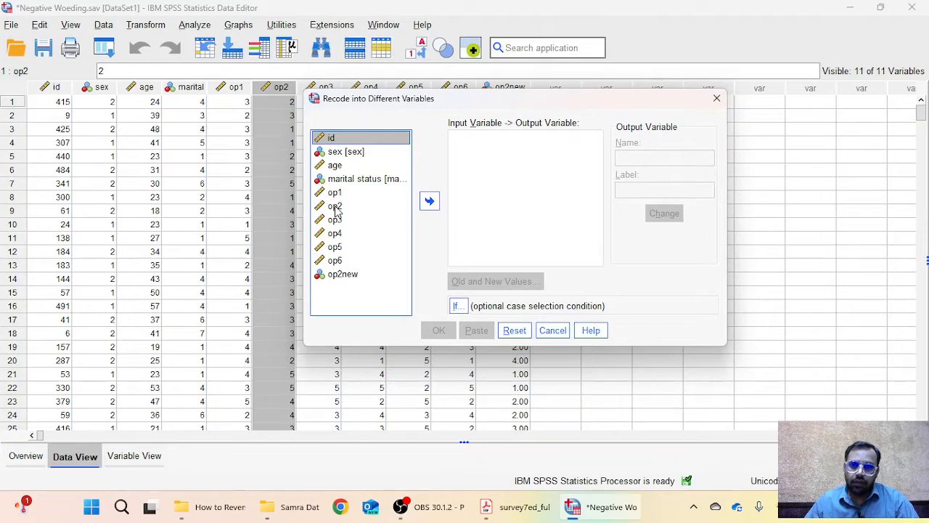
click(430, 200)
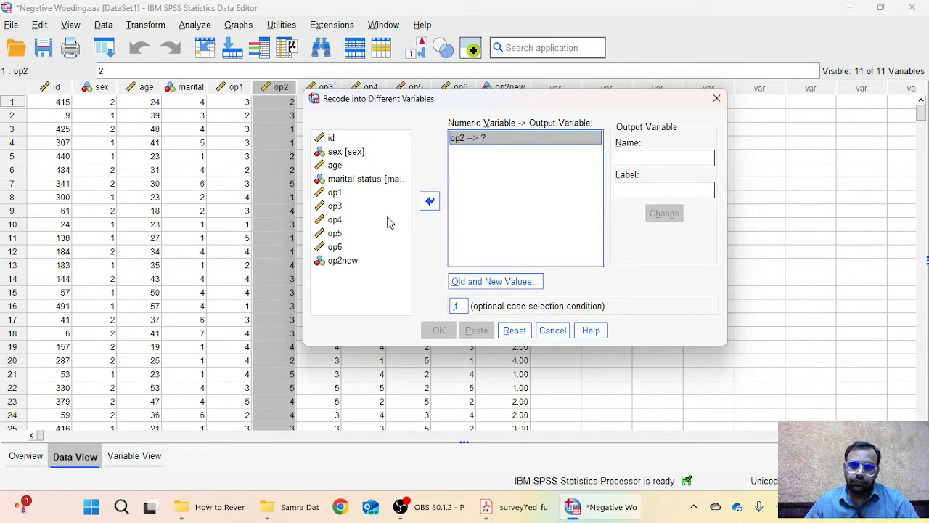
click(334, 219)
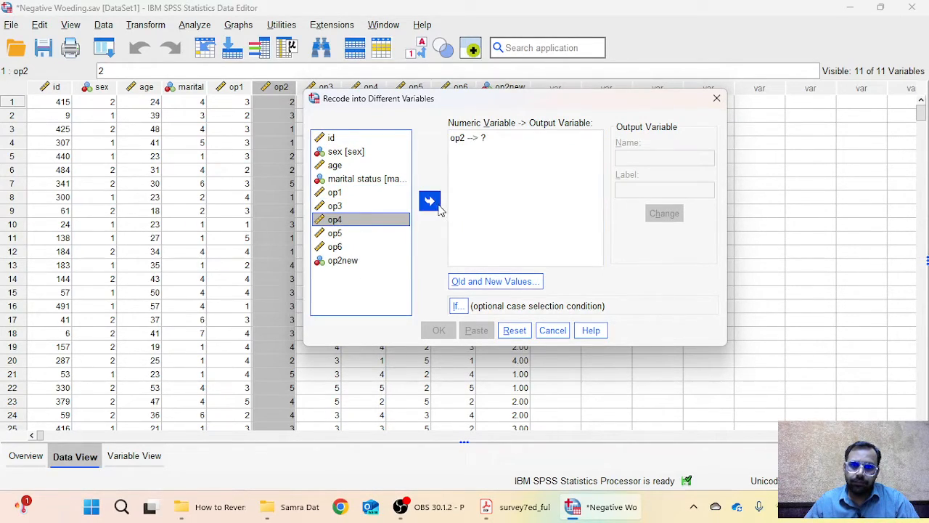
click(430, 201)
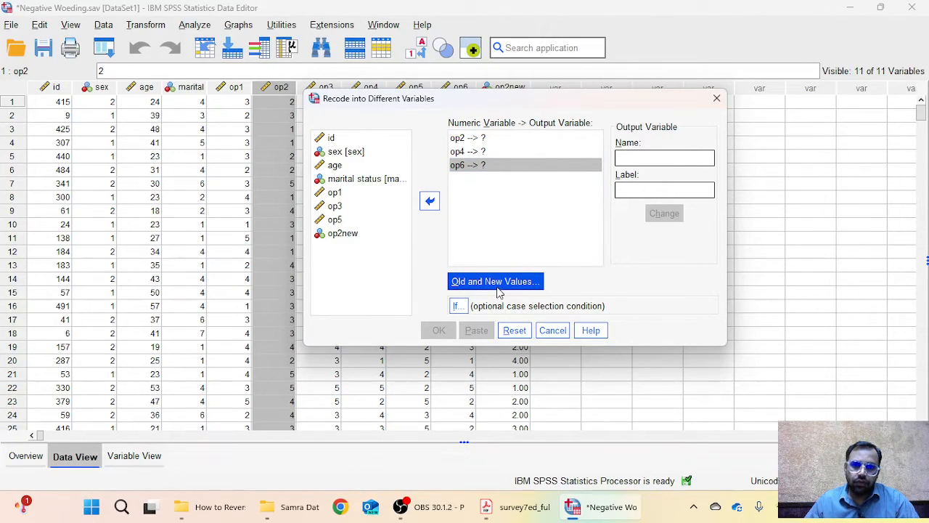
Step: Enter reverse-scale mappings 1→5, 2→4 and 3→3 in Old and New Values
click(493, 281)
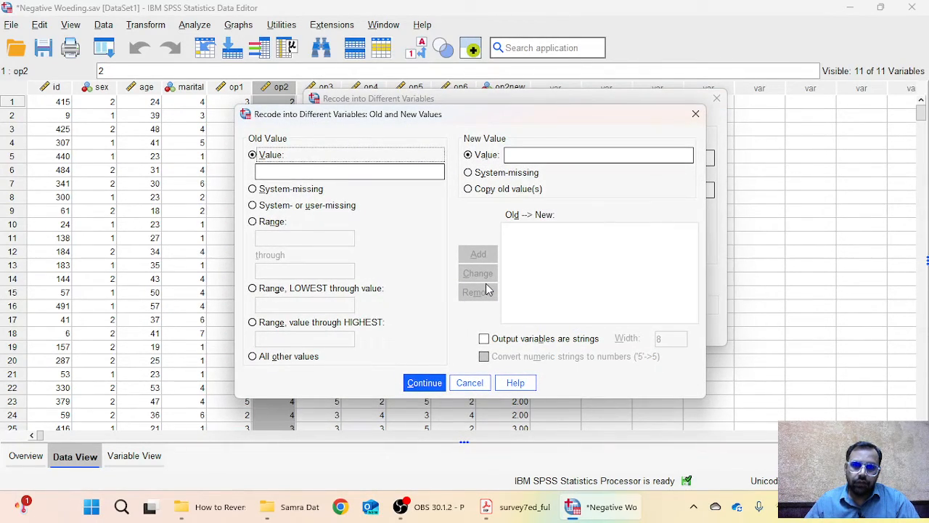
click(349, 172)
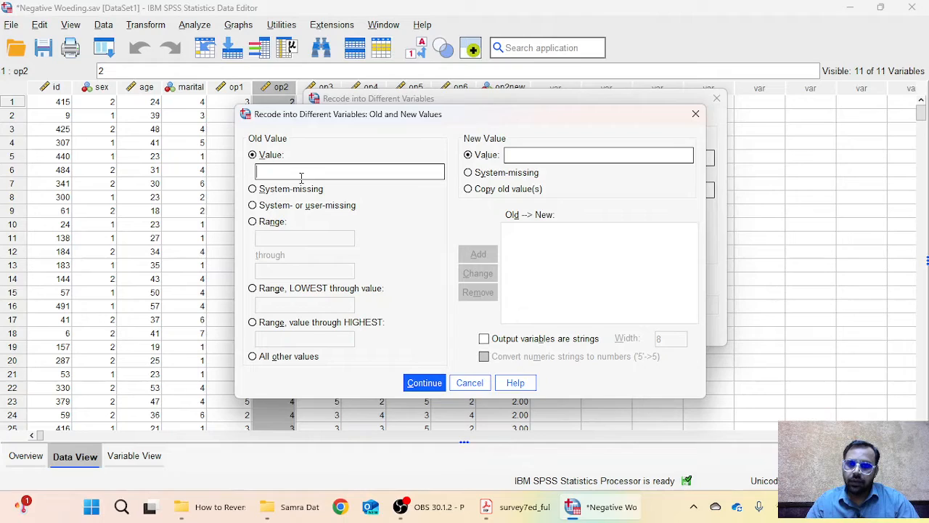
text(1)
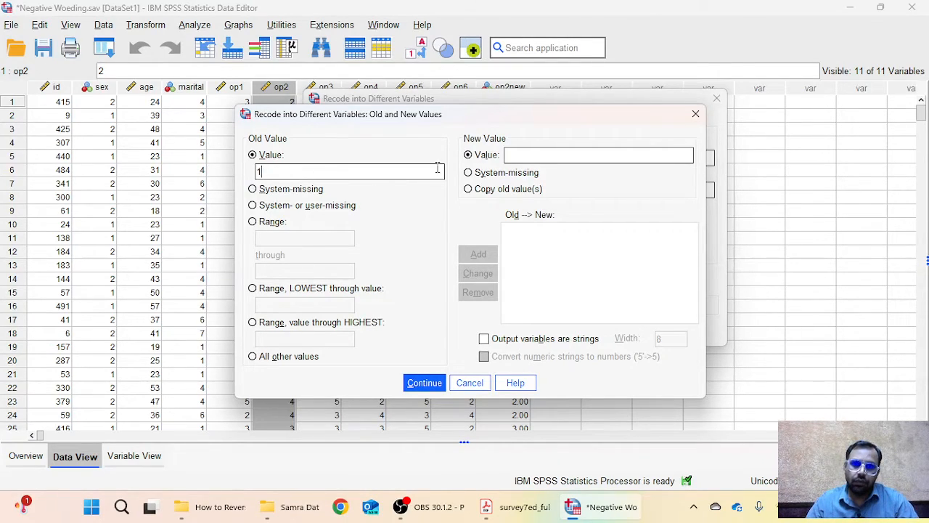
text(5)
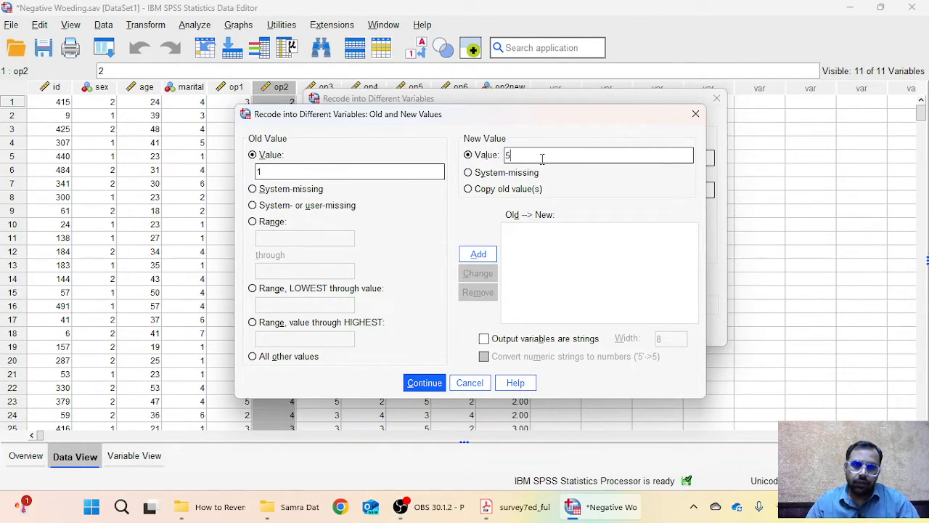
click(478, 253)
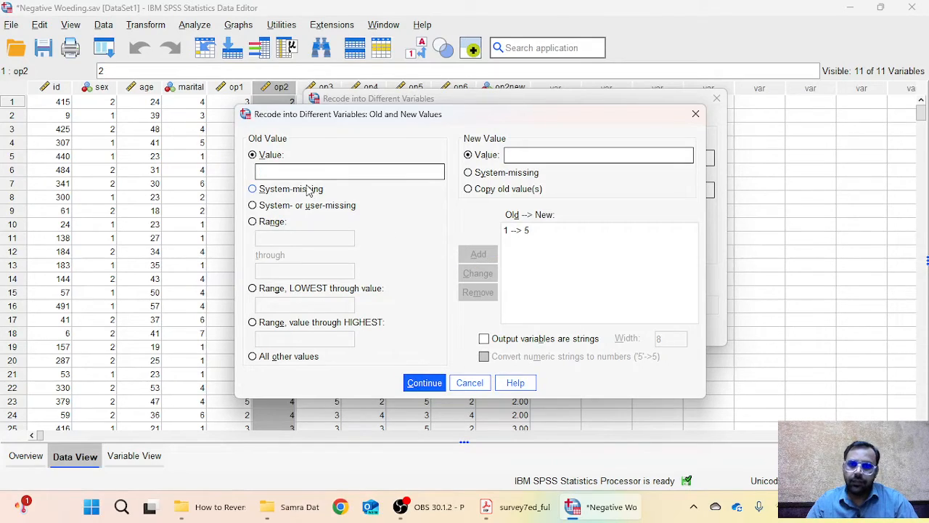
text(2)
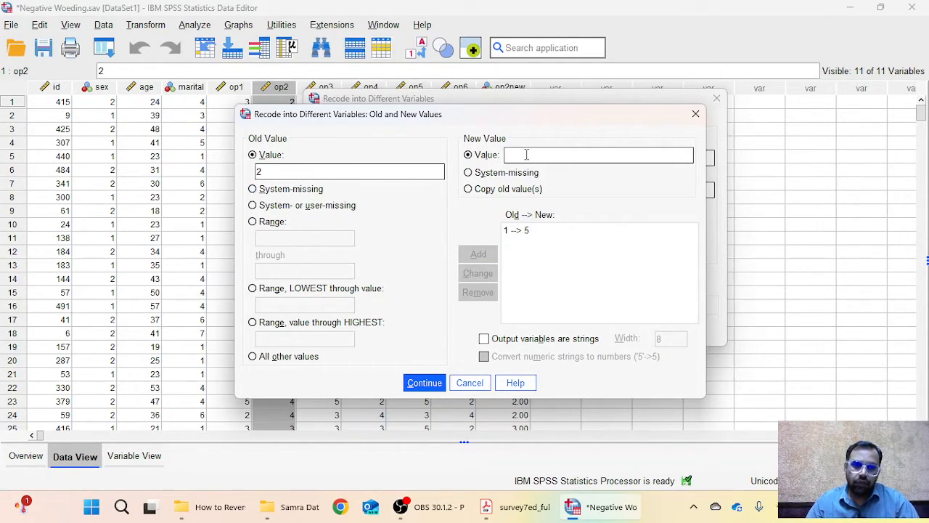
click(477, 253)
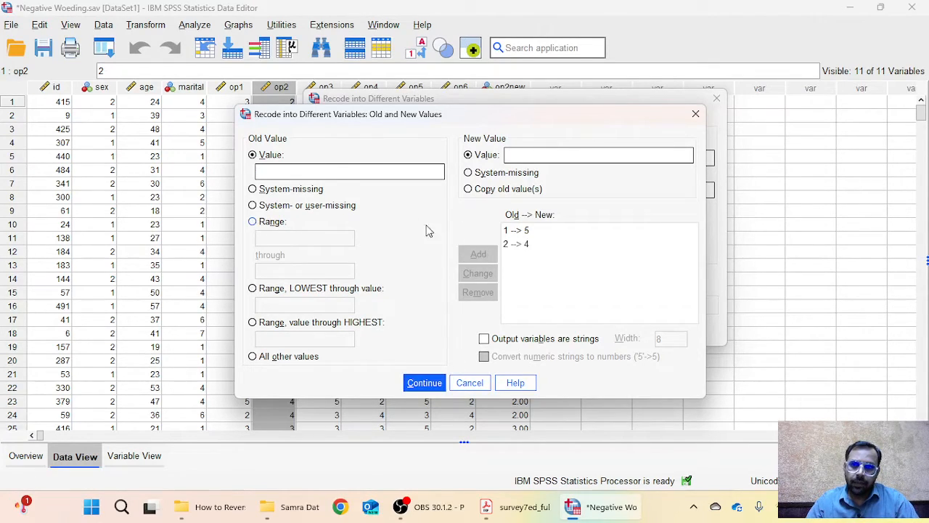
text(3)
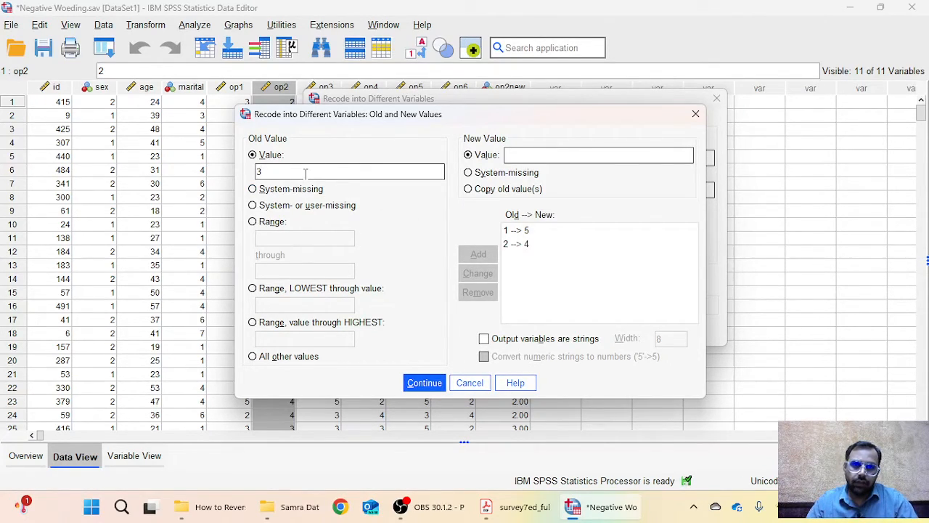
text(3)
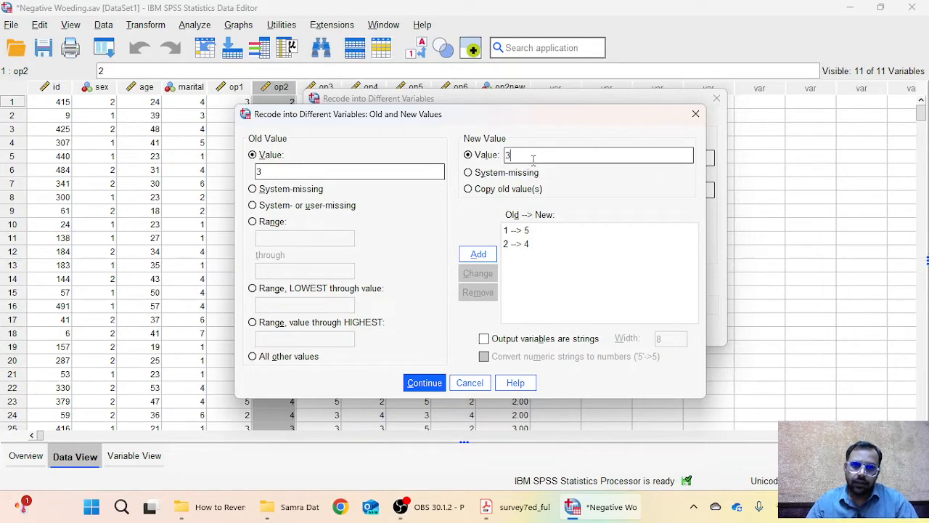
Step: Add the remaining mappings 4→2 and 5→1 to complete the reversal
click(478, 253)
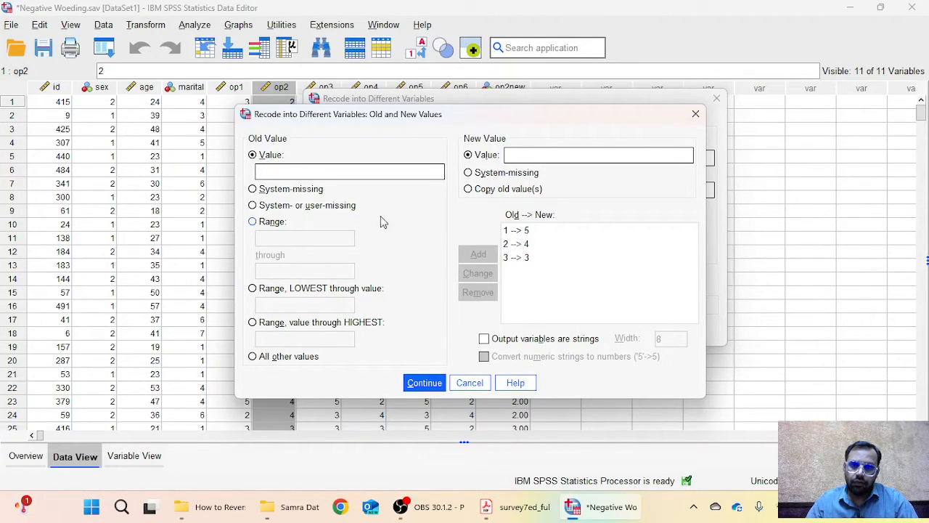
text(4)
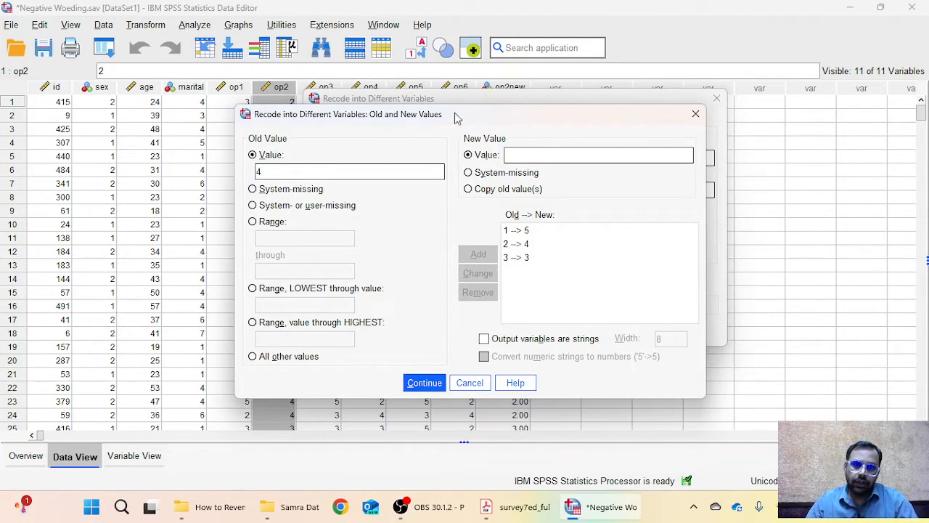
text(2)
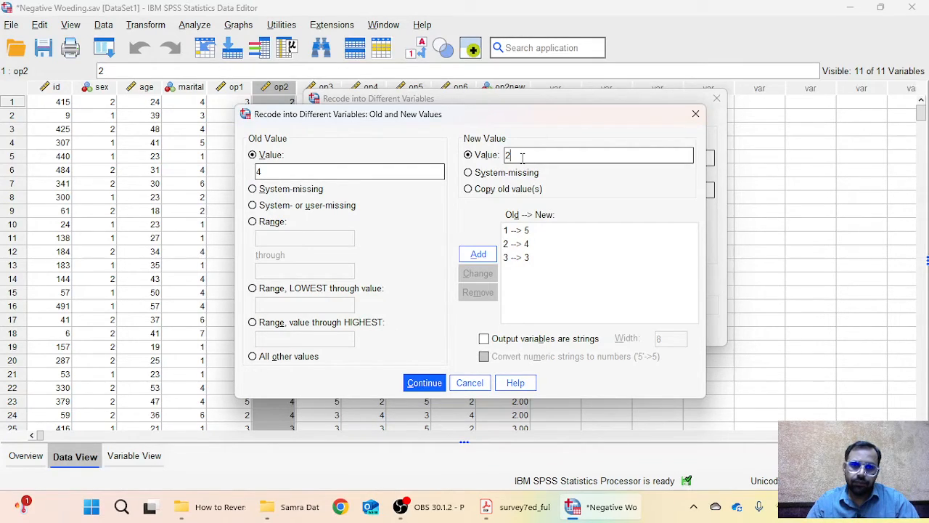
click(477, 253)
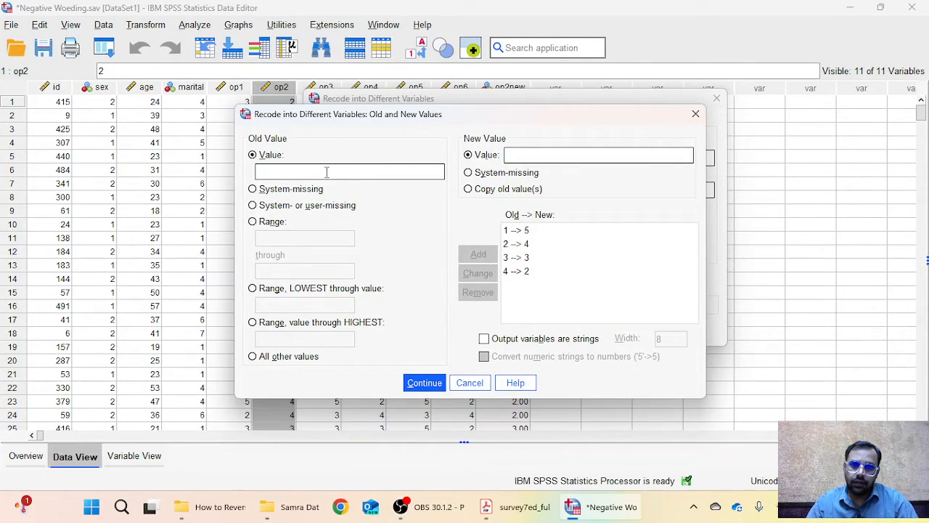
text(5)
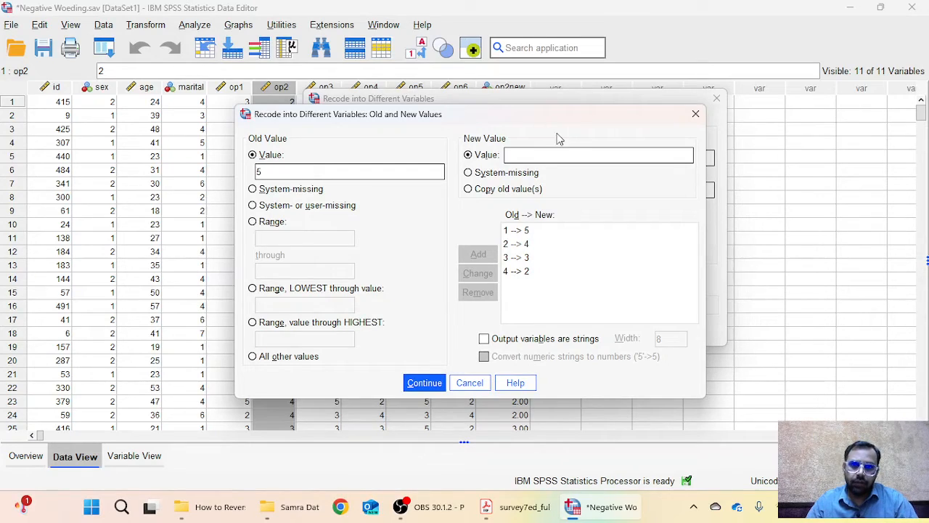
text(1)
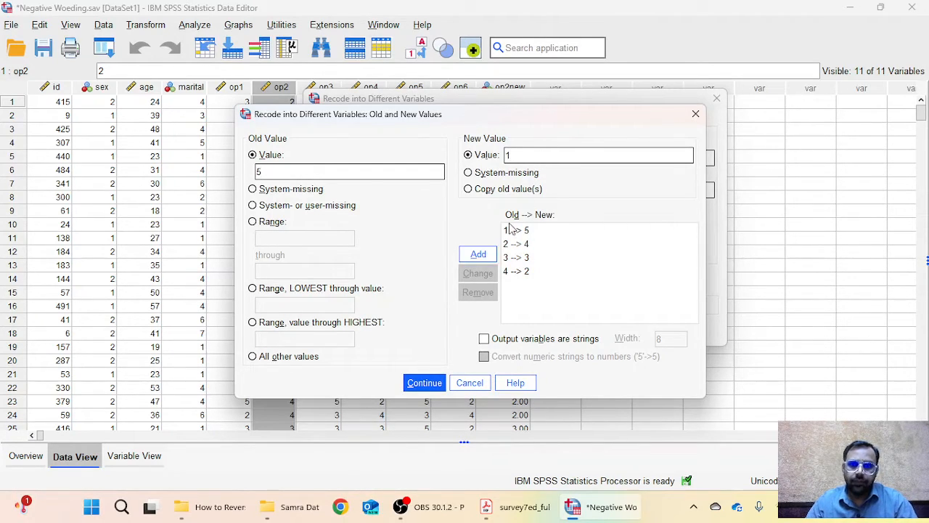
click(478, 252)
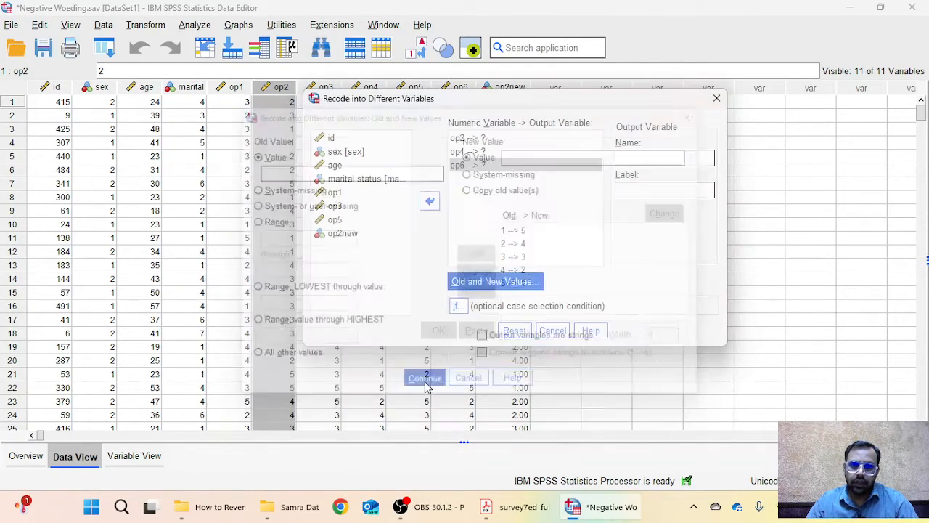
Step: Confirm the value mappings and re-add op2 to the recode list after removing it
click(424, 377)
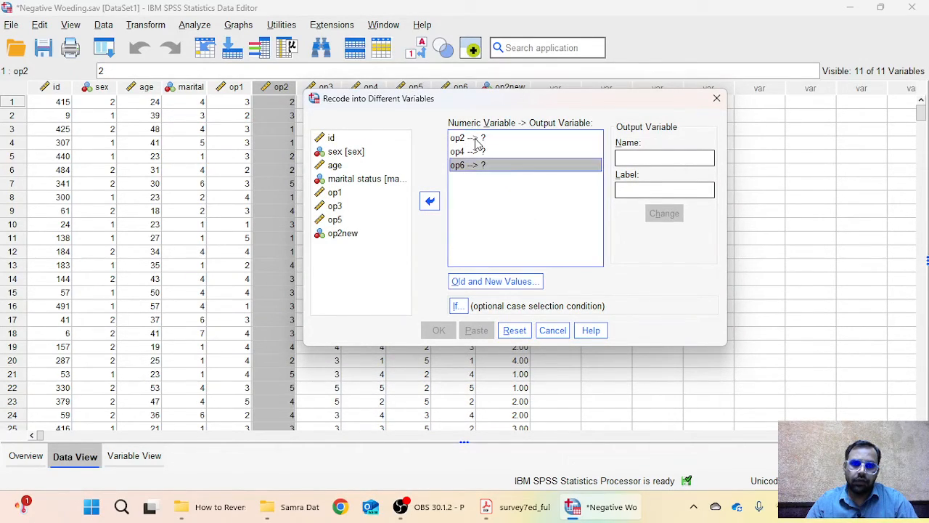
click(468, 138)
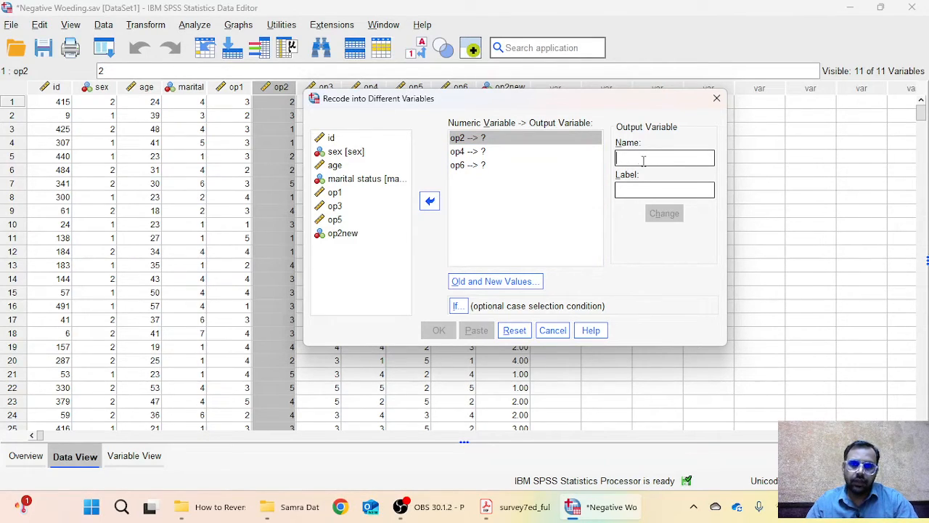
click(468, 138)
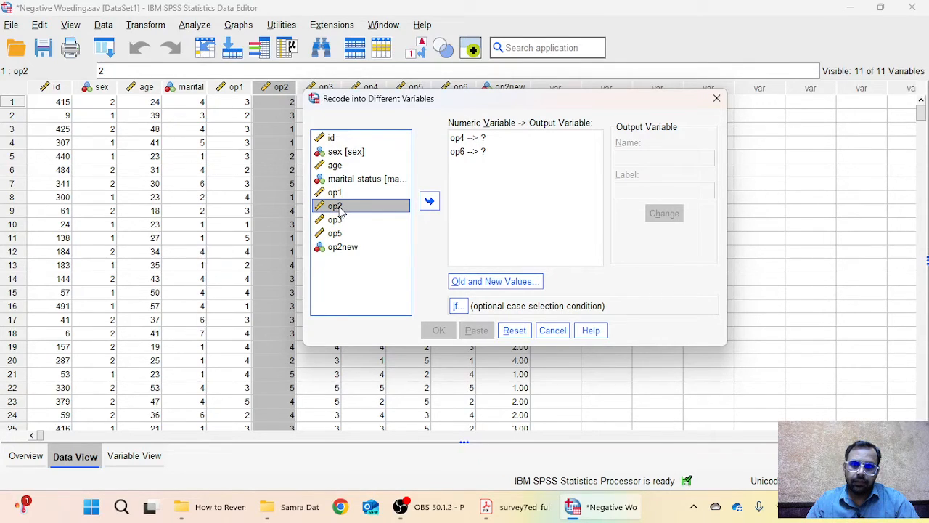
click(429, 200)
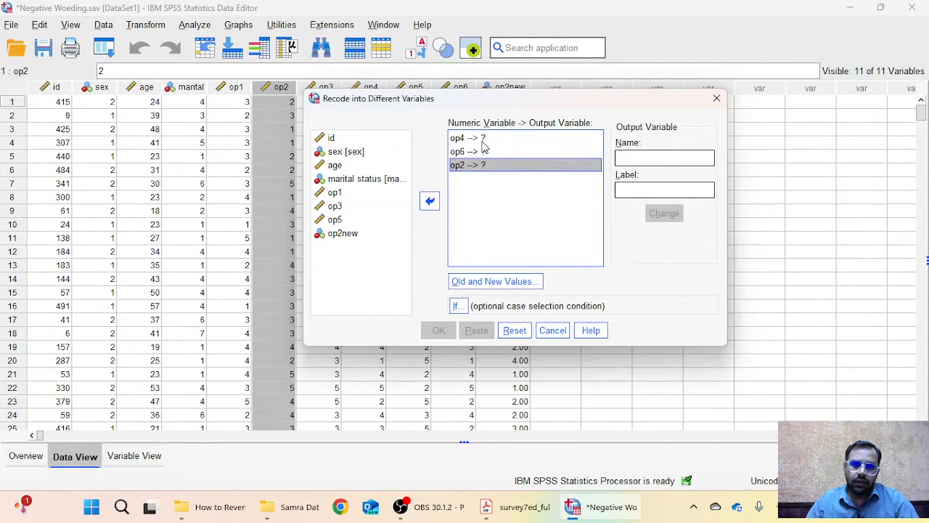
Step: Name the outputs op4new for op4 and op6new for op6
click(464, 138)
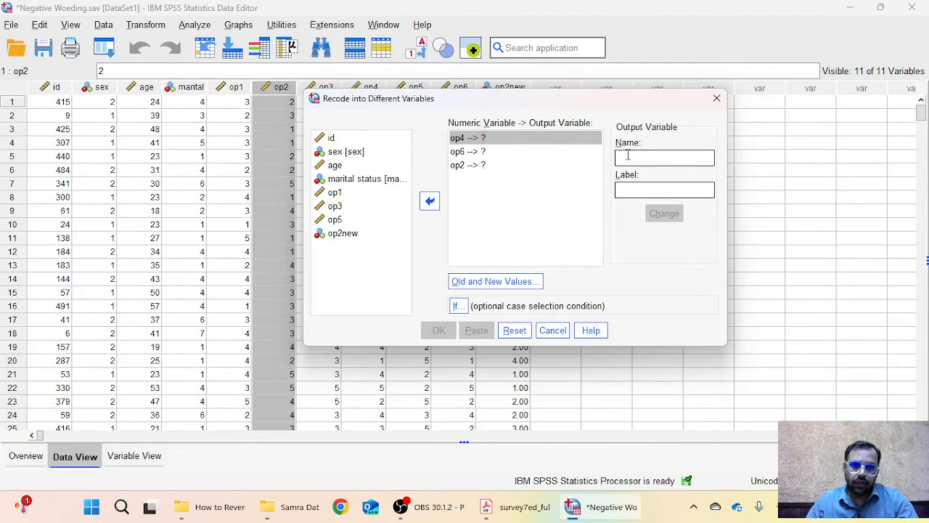
text(Op)
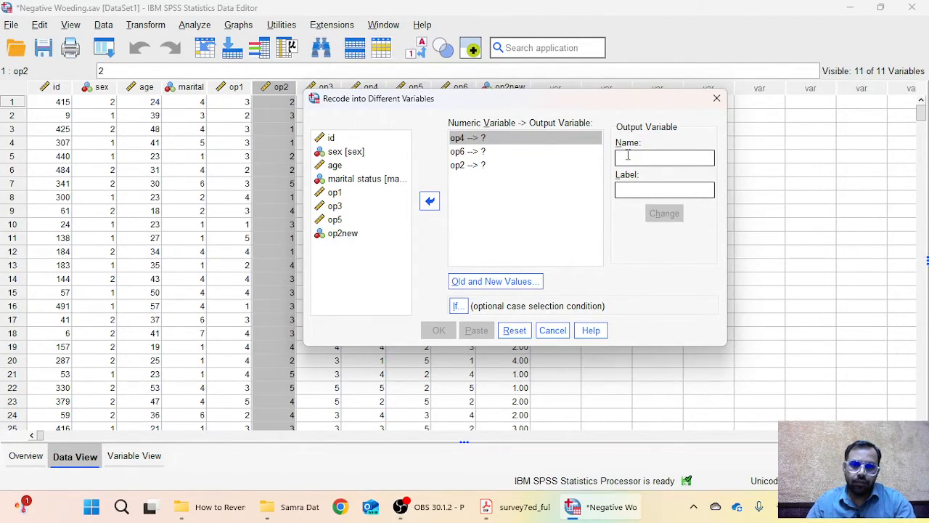
text(op4)
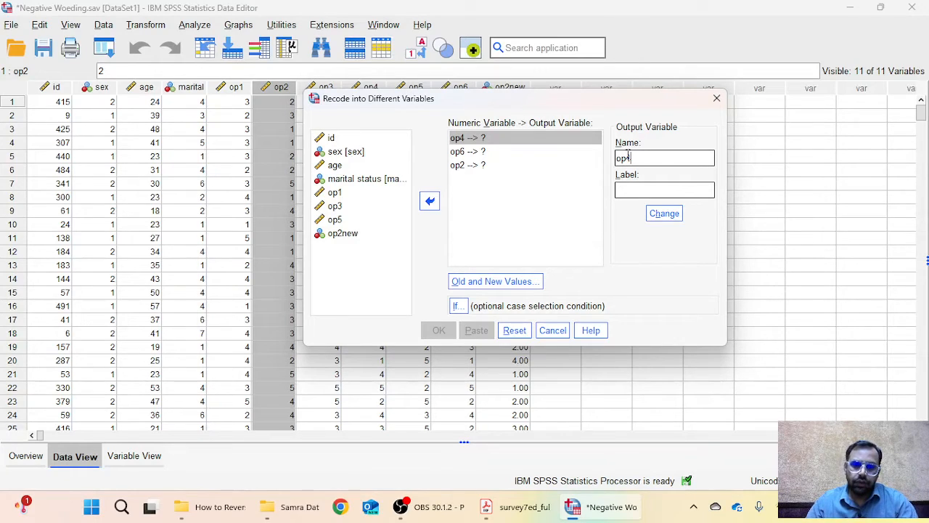
text(new)
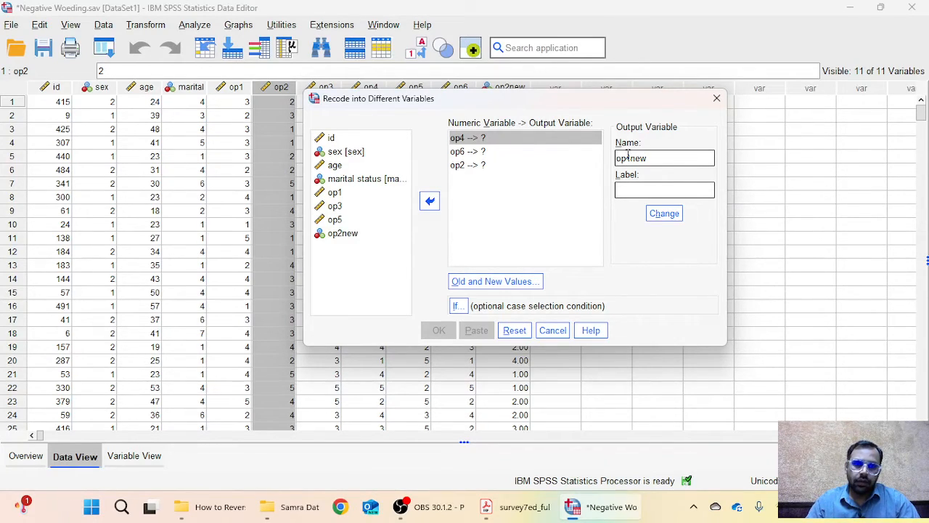
click(664, 212)
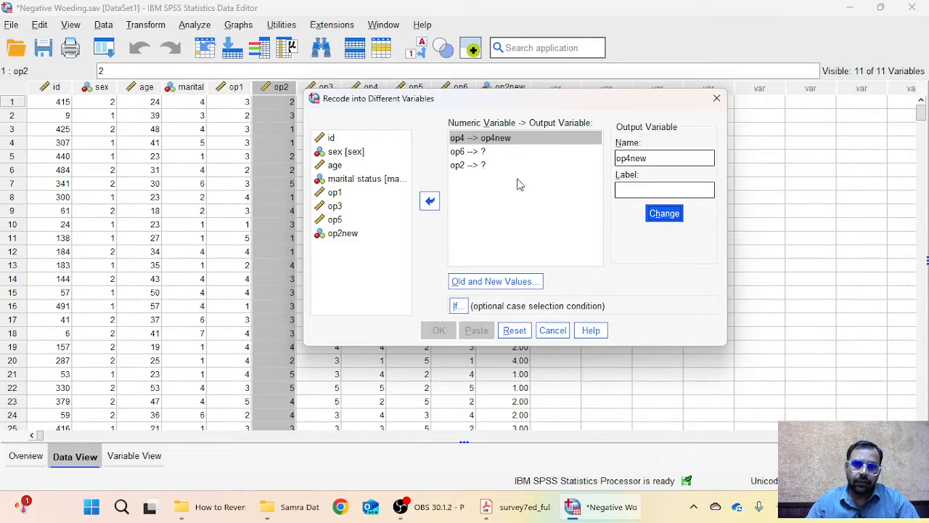
click(467, 151)
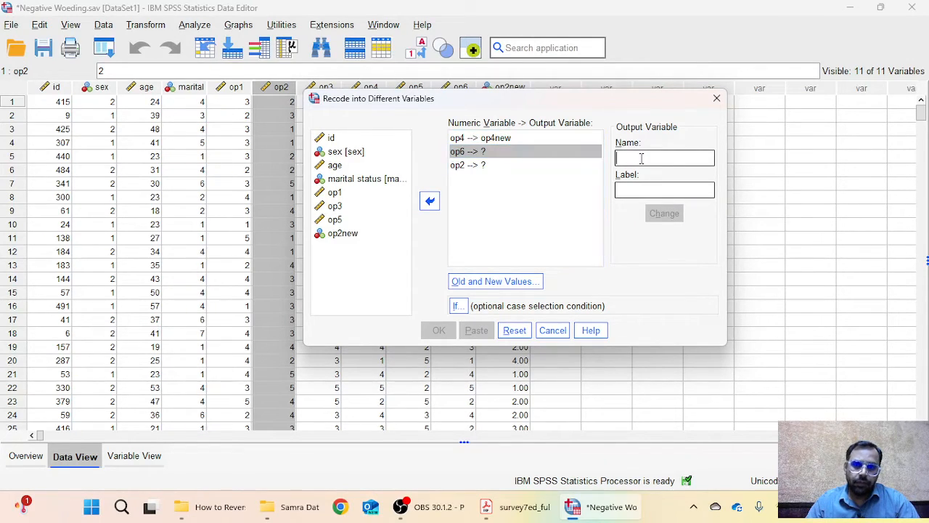
text(op6ne)
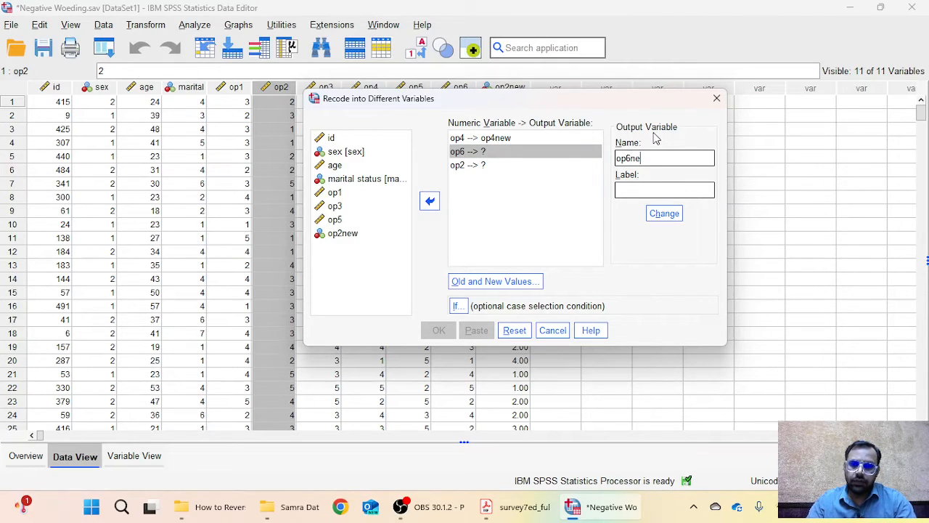
click(663, 212)
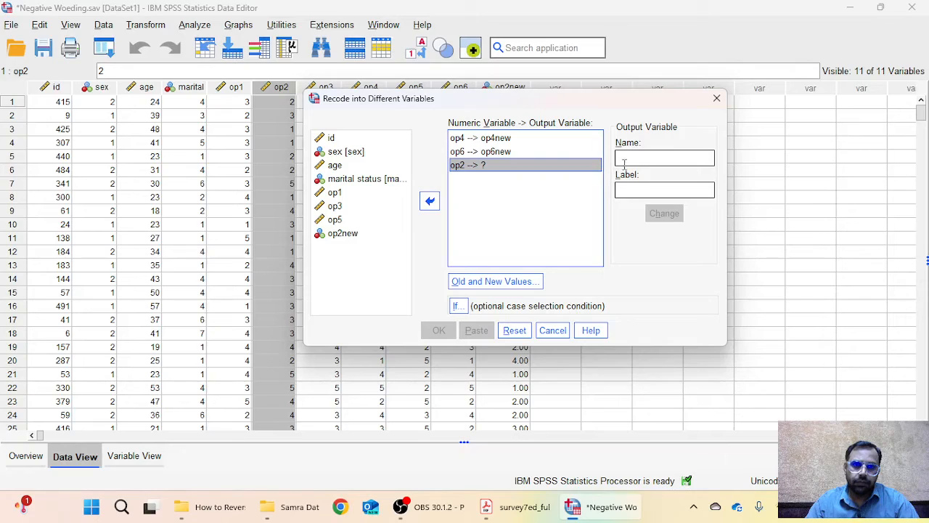
Step: Name op2's output op2neww and run the recode to create the new variables
text(op2neww)
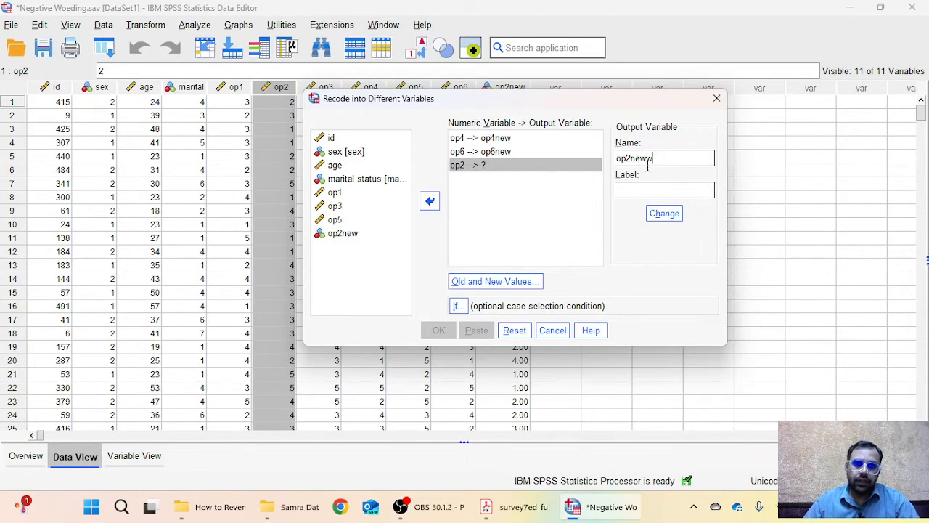
click(664, 212)
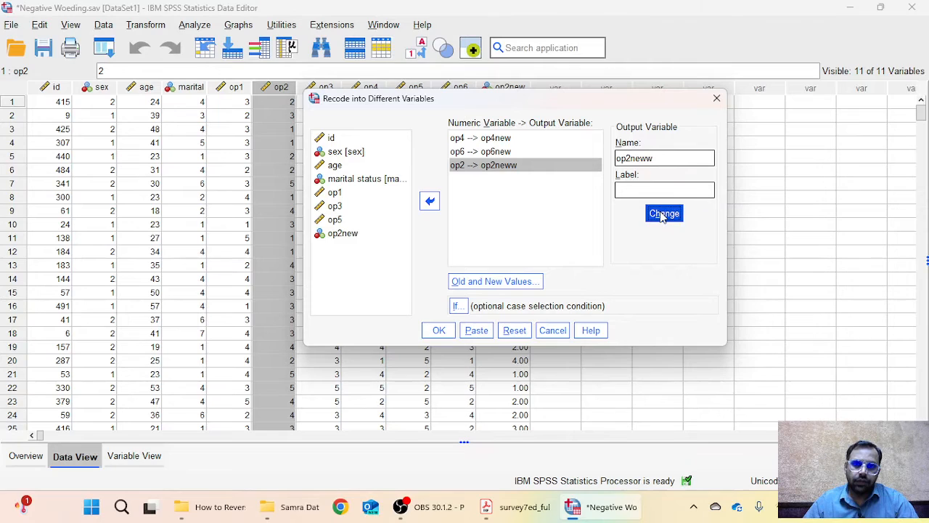
click(439, 331)
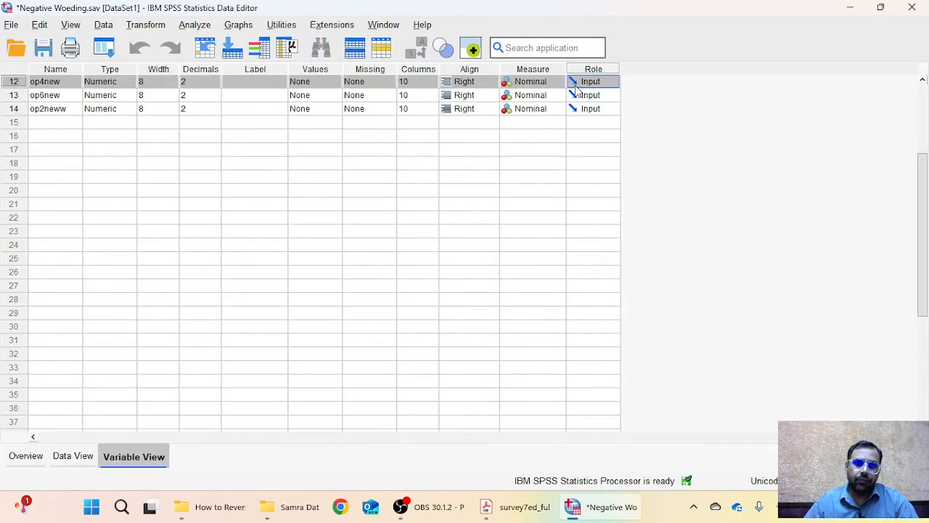
Step: Switch to Data View to inspect the reversed op4new, op6new and op2neww values
click(73, 456)
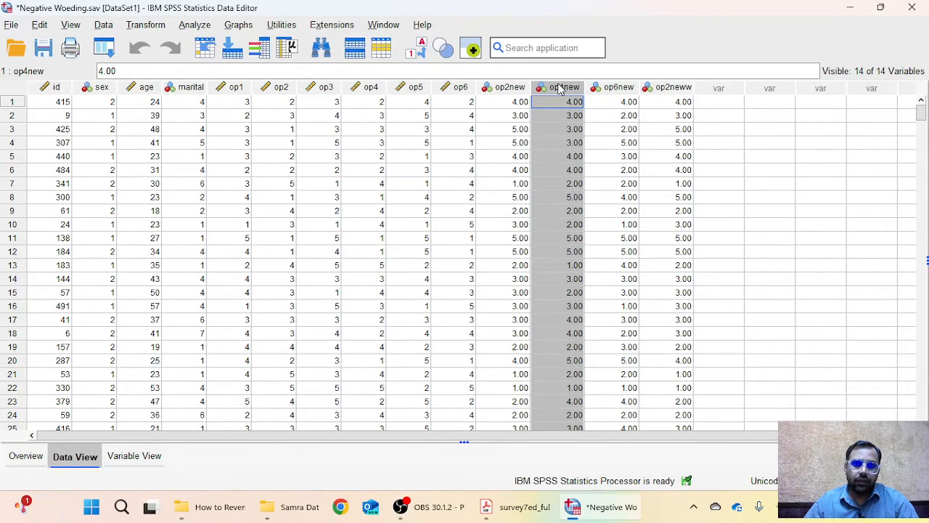
mouse_move(462, 99)
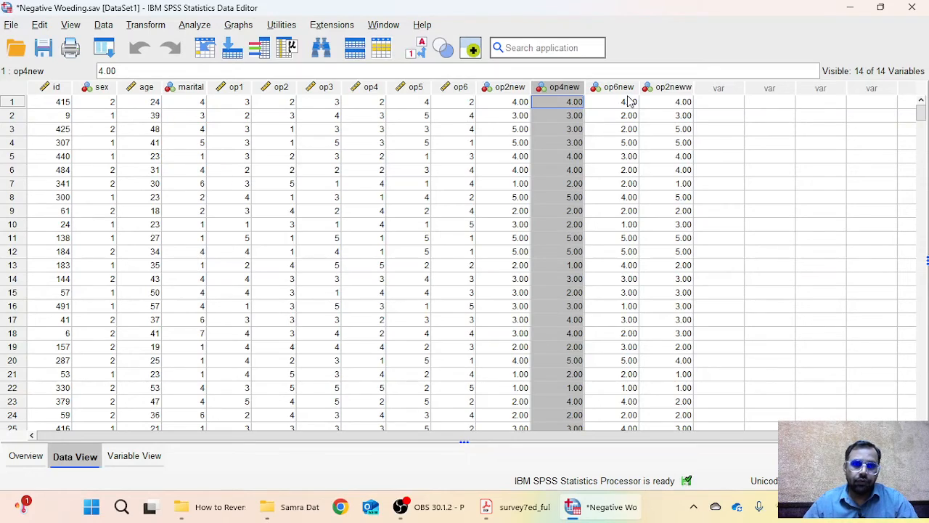
mouse_move(477, 105)
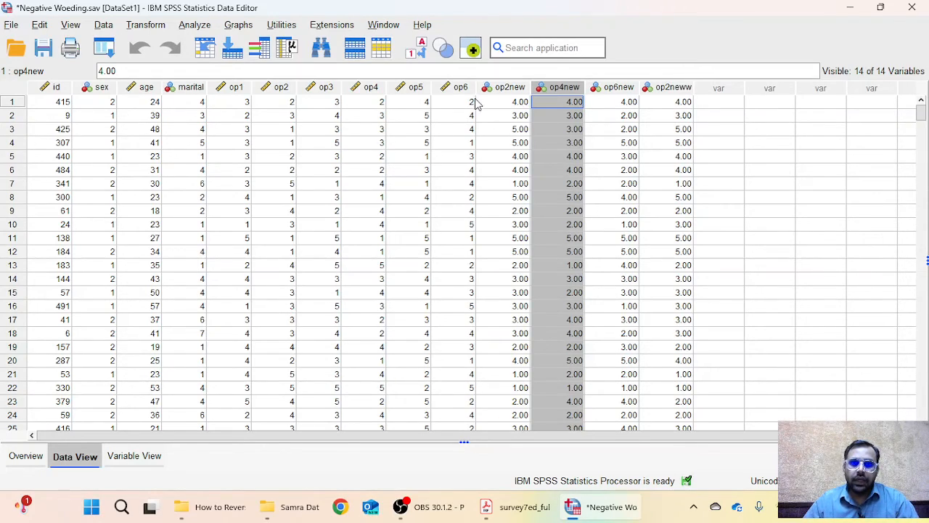
mouse_move(450, 139)
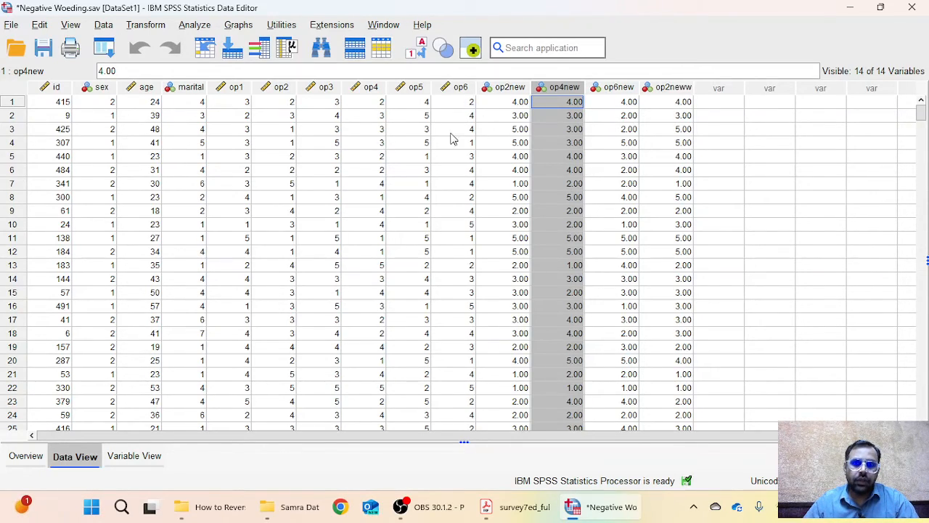
mouse_move(636, 134)
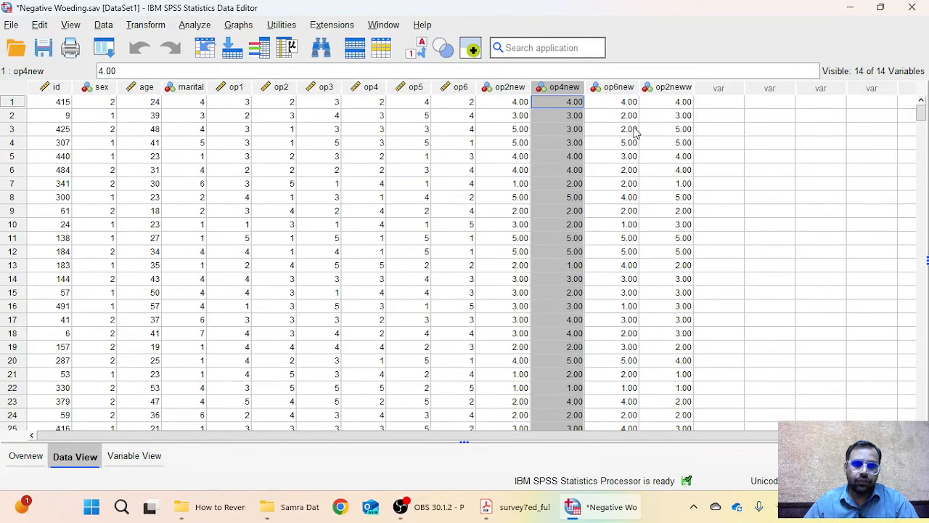
mouse_move(631, 180)
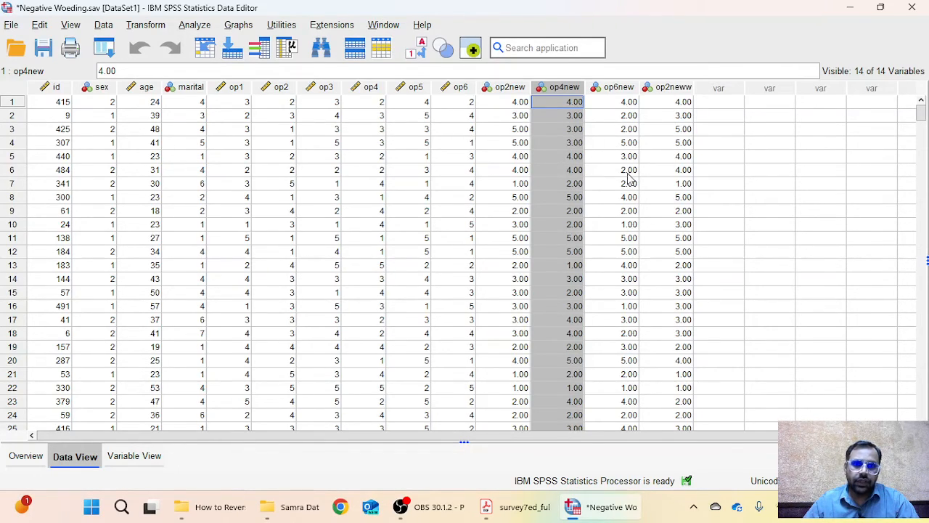
mouse_move(640, 157)
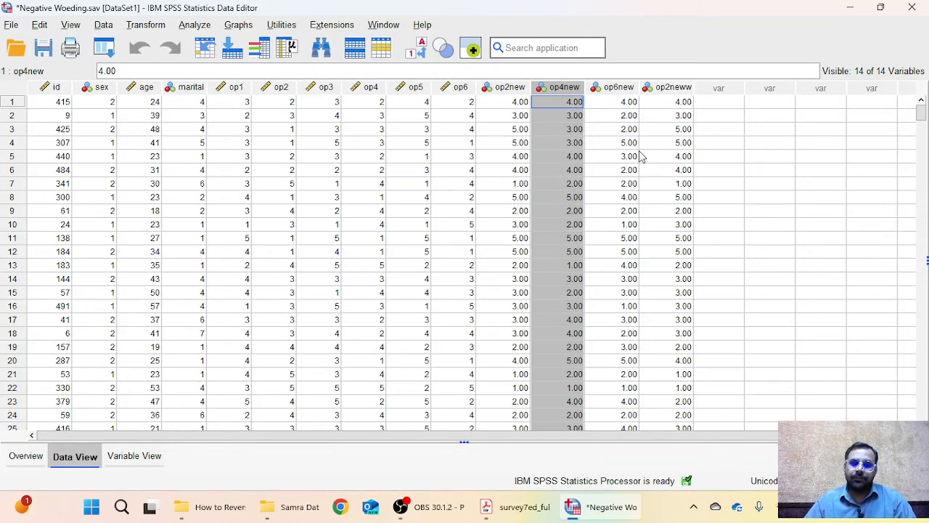